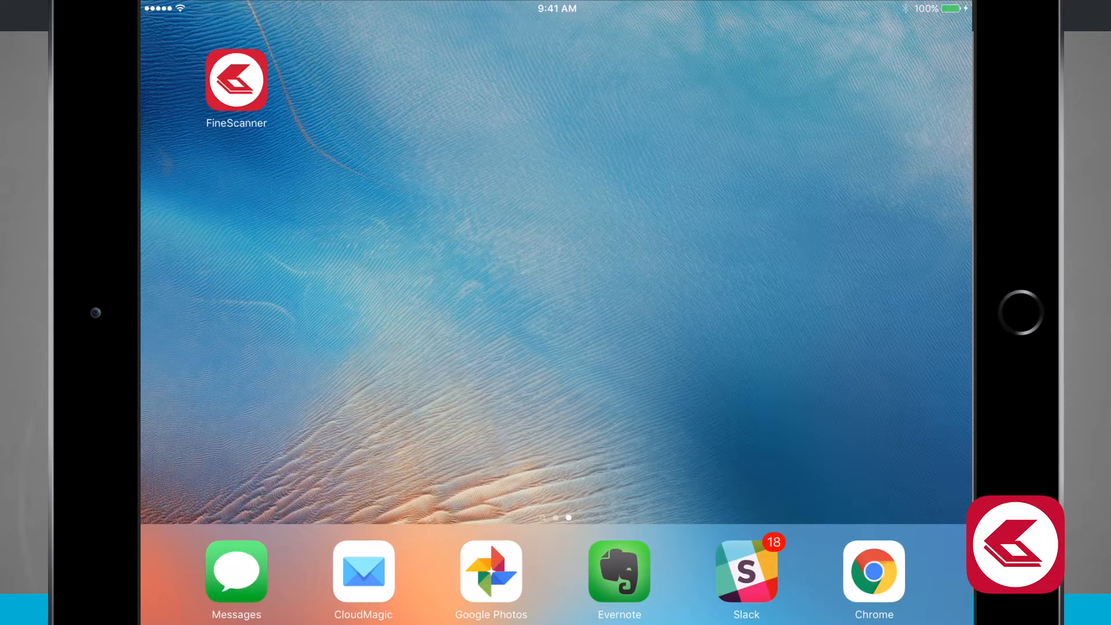
Launch FineScanner from the home screen into document camera mode
{"action": "left_click", "coordinate": [236, 80]}
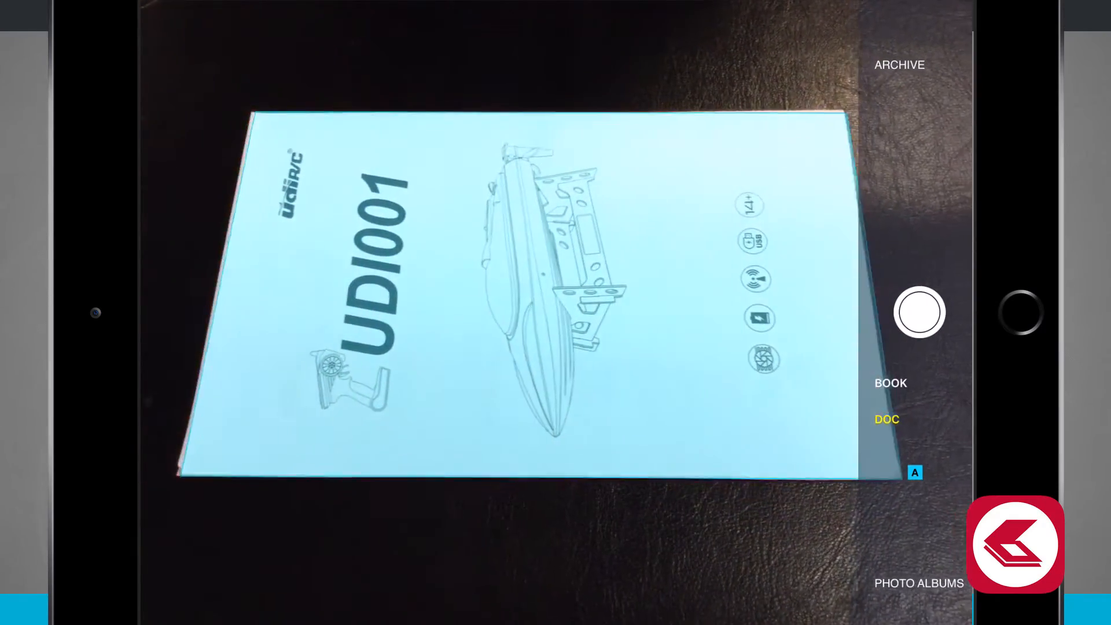
Shoot two captures of the UDI001 cover and one of the battery instructions page
{"action": "left_click", "coordinate": [920, 312]}
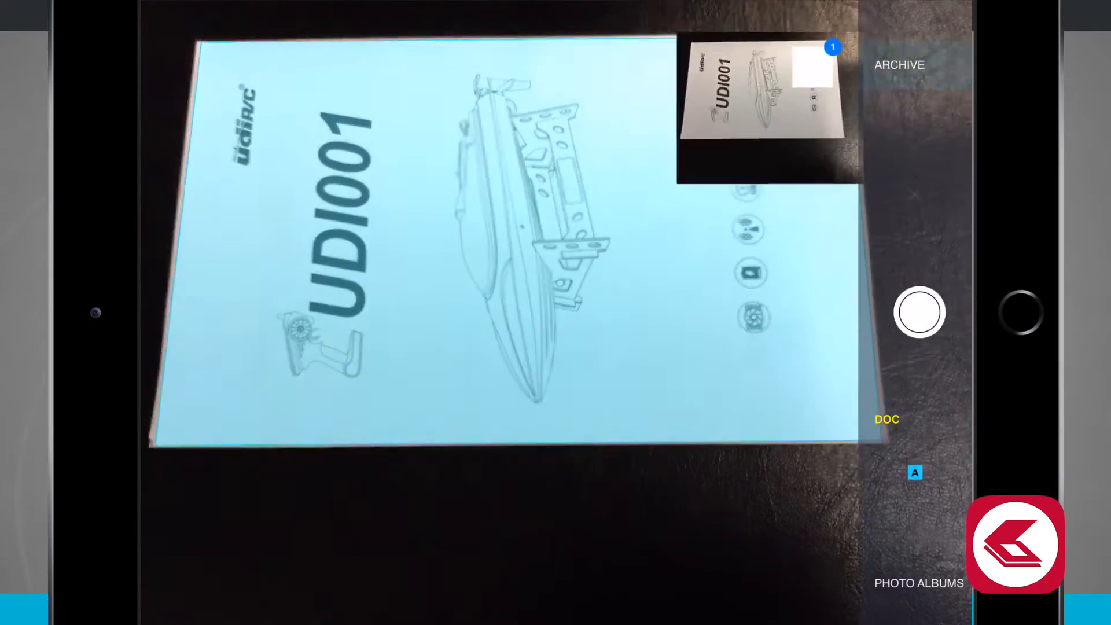
{"action": "left_click", "coordinate": [919, 312]}
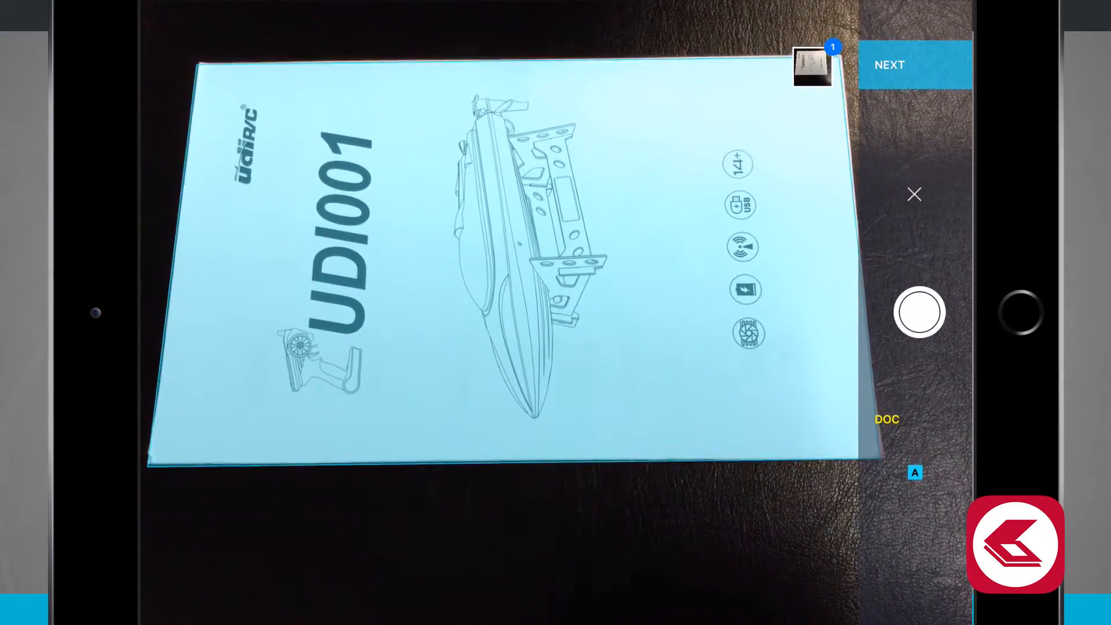
{"action": "left_click", "coordinate": [920, 311]}
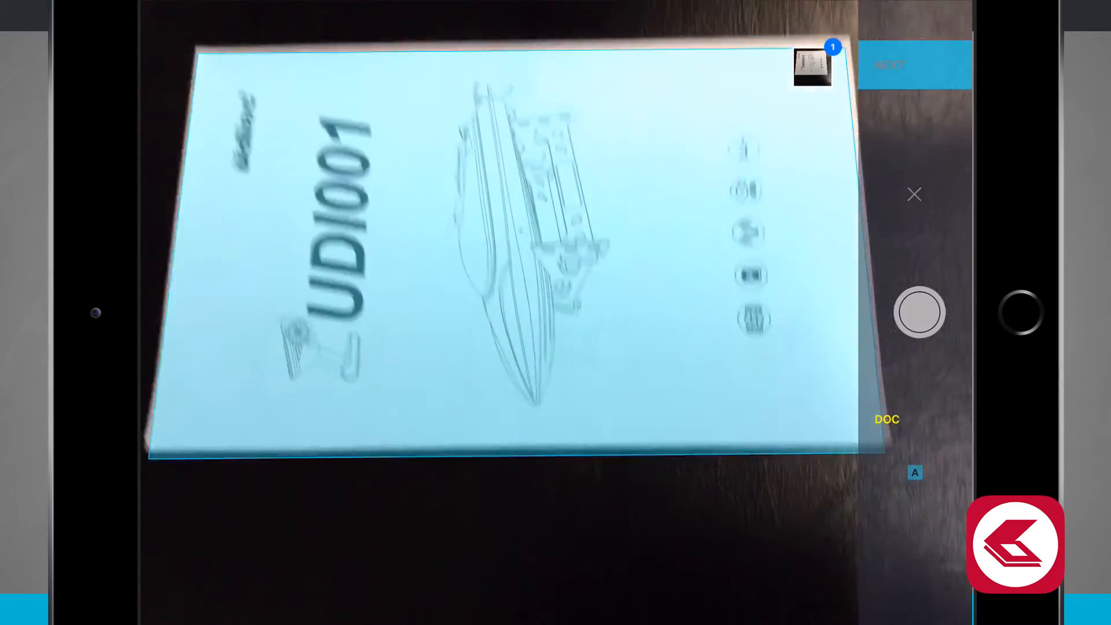
{"action": "left_click", "coordinate": [920, 312]}
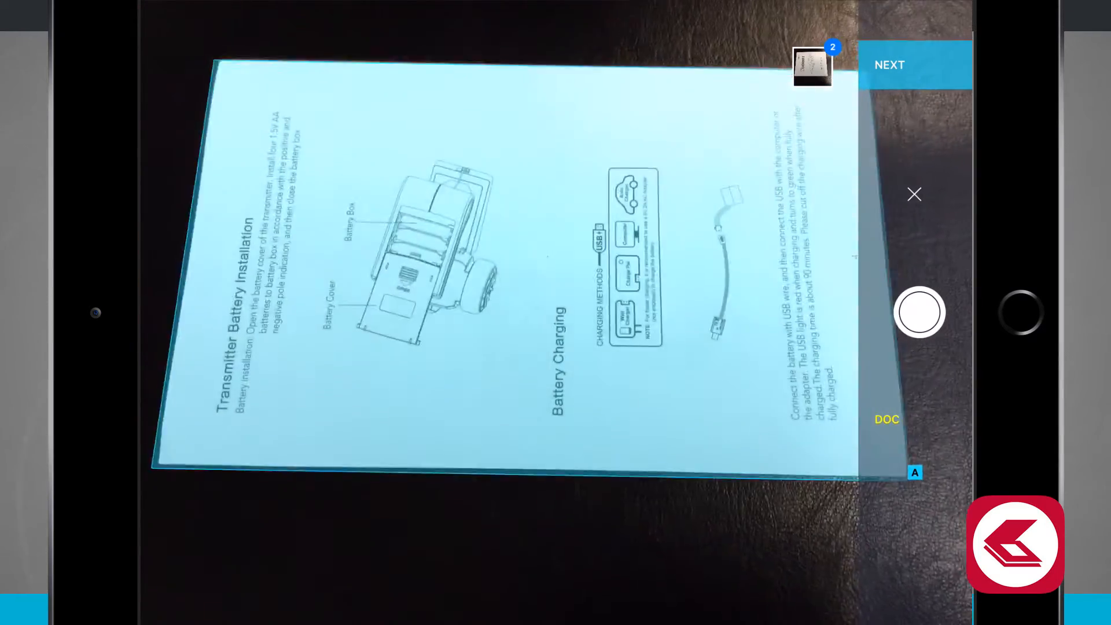
{"action": "left_click", "coordinate": [920, 312]}
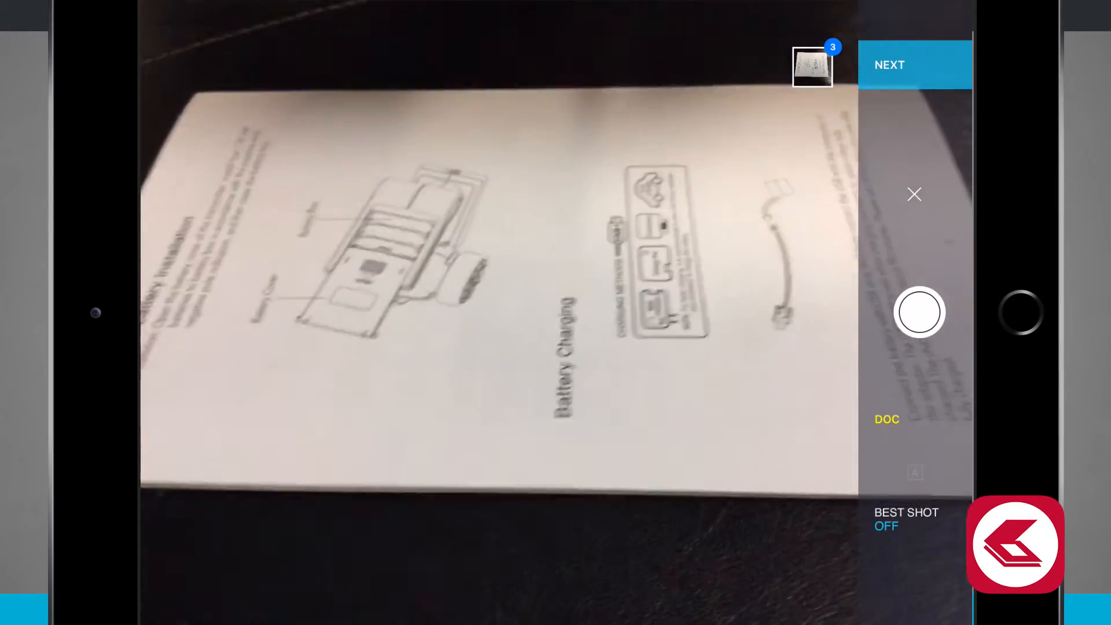
Finish capturing and turn the cover page and the battery page upright in the editor
{"action": "left_click", "coordinate": [914, 65]}
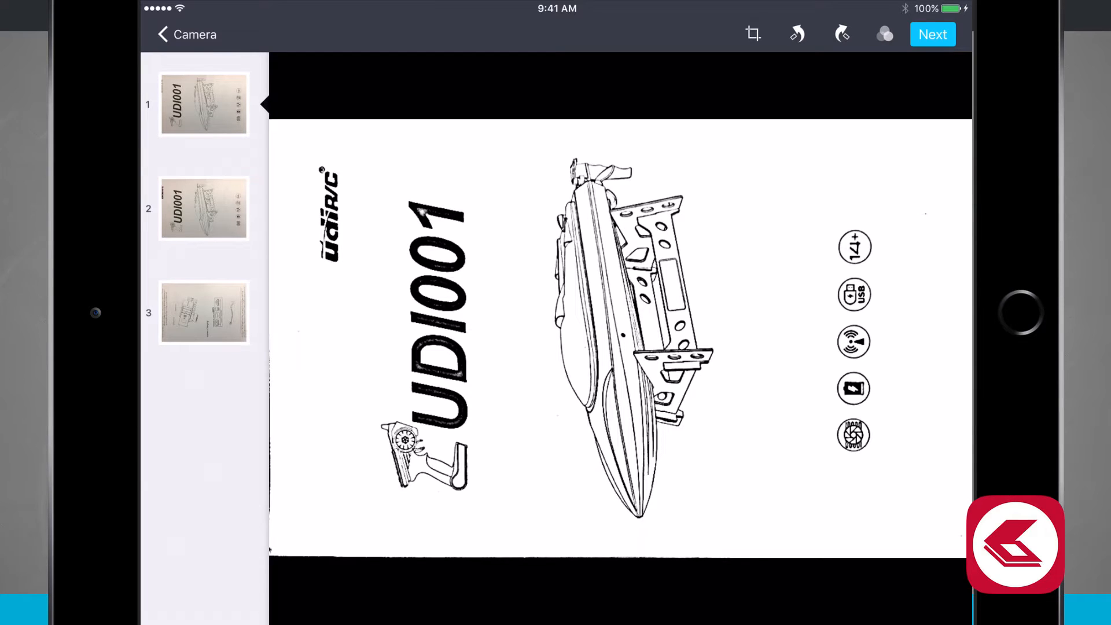
{"action": "left_click", "coordinate": [841, 34]}
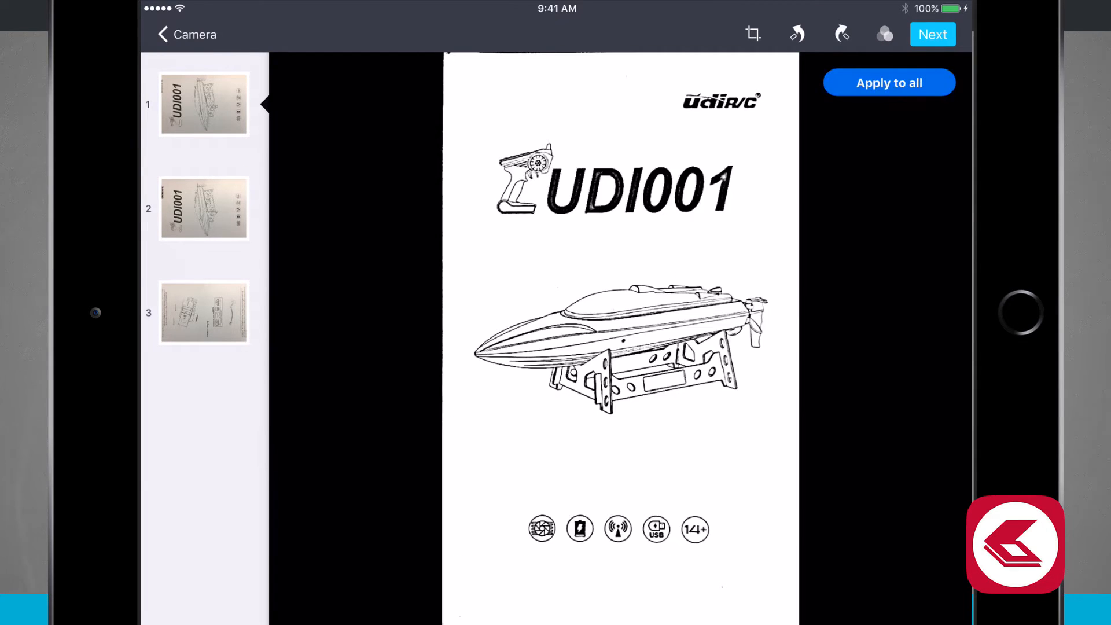
{"action": "left_click", "coordinate": [842, 34]}
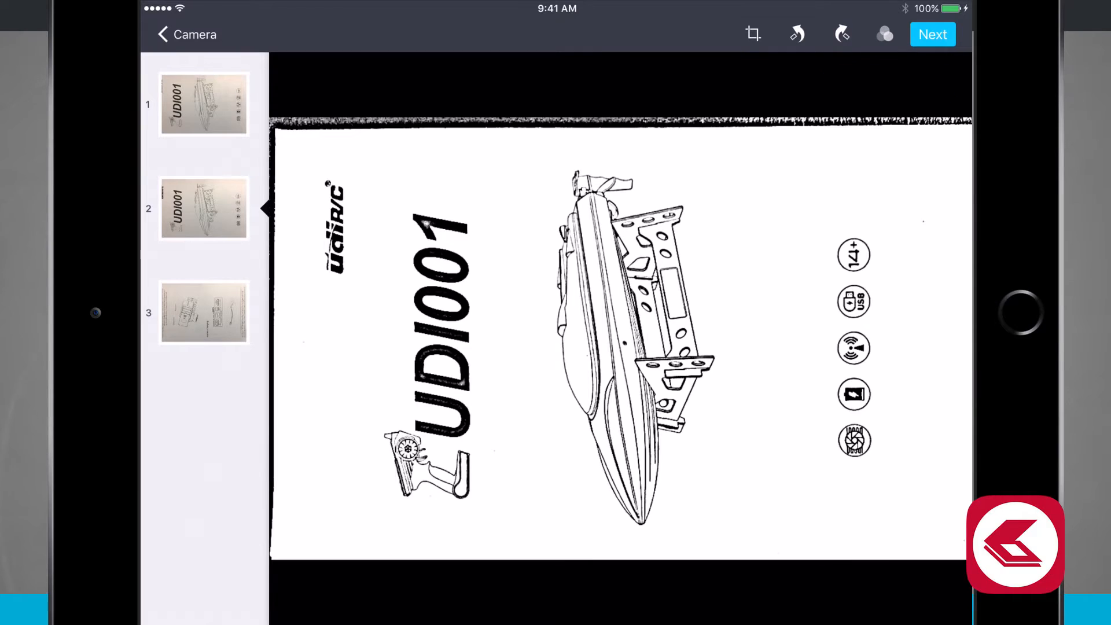
{"action": "left_click", "coordinate": [203, 312]}
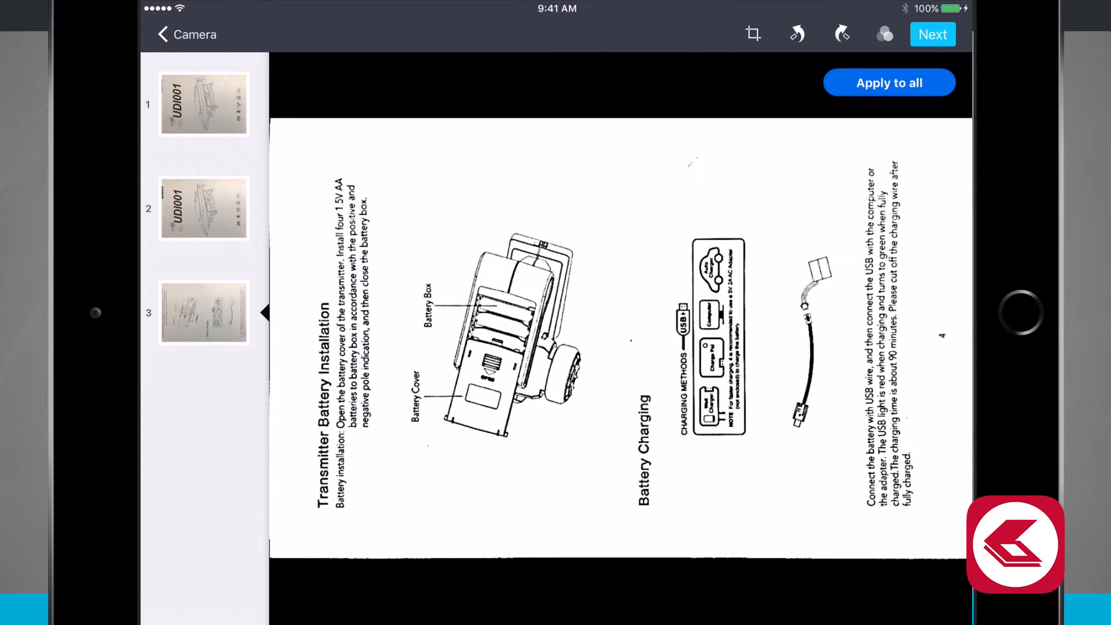
{"action": "left_click", "coordinate": [204, 104]}
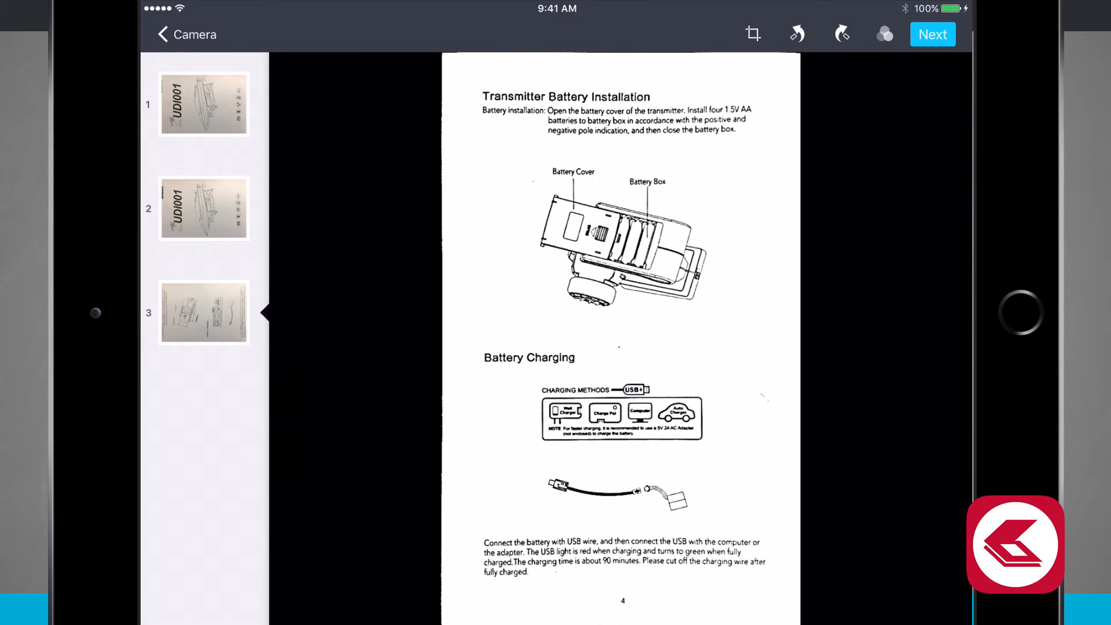
Preview Original, Grayscale and Color, then apply B/W to every captured page
{"action": "left_click", "coordinate": [883, 34]}
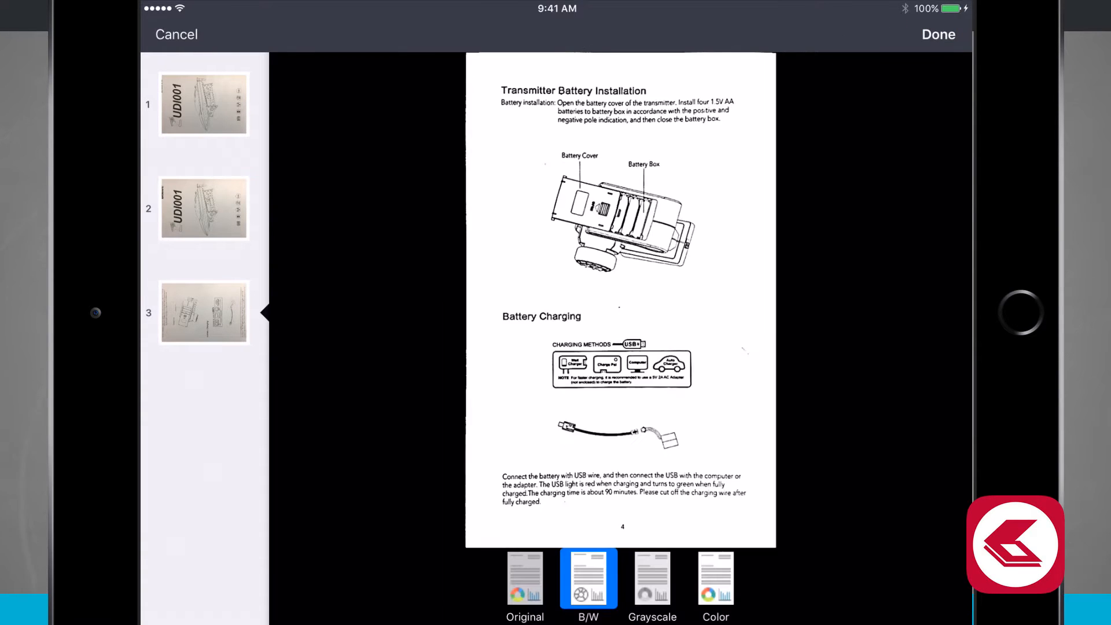
{"action": "left_click", "coordinate": [524, 578]}
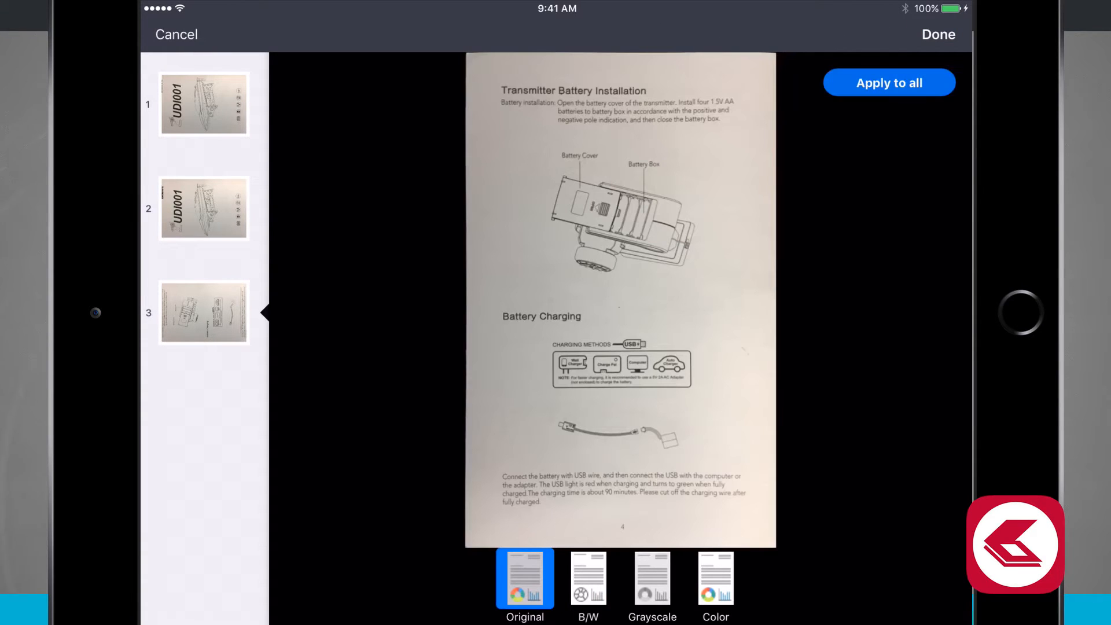
{"action": "left_click", "coordinate": [651, 578]}
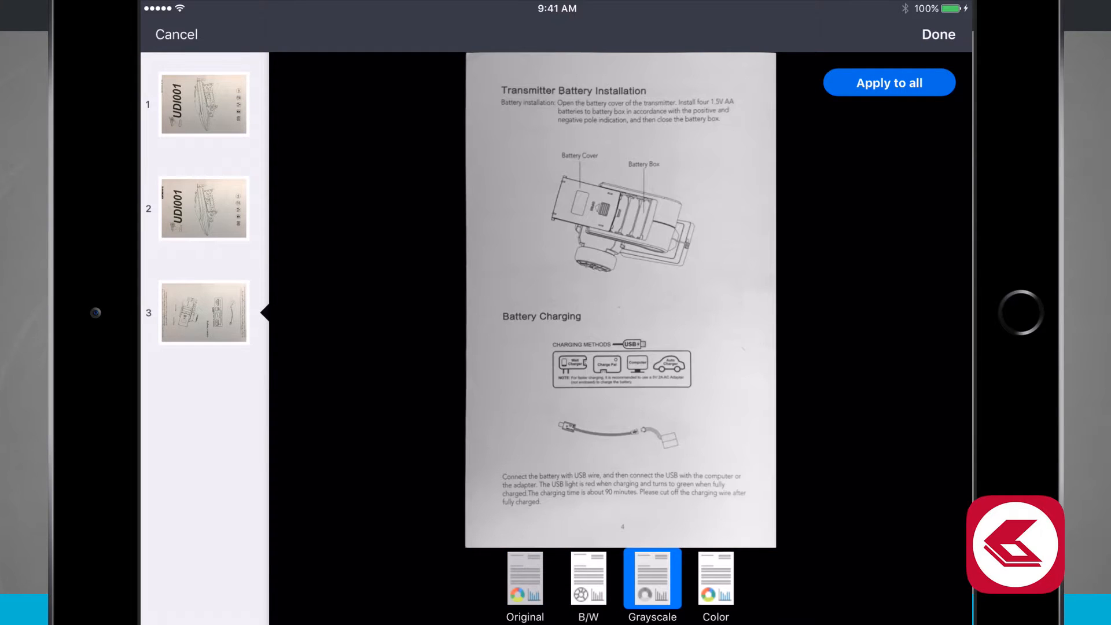
{"action": "left_click", "coordinate": [715, 577]}
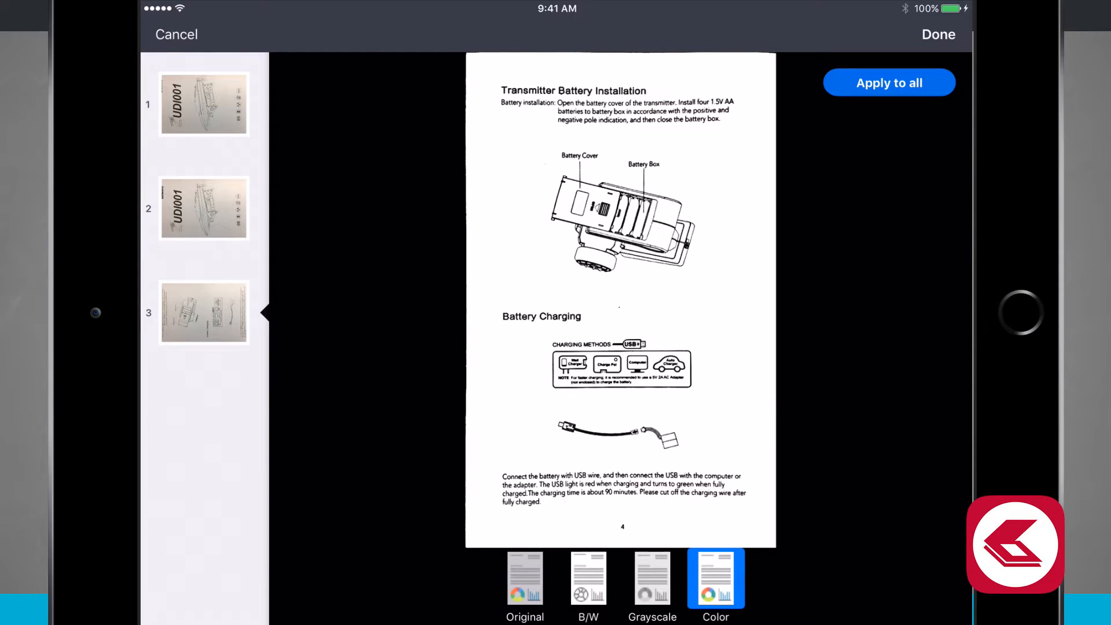
{"action": "left_click", "coordinate": [588, 577]}
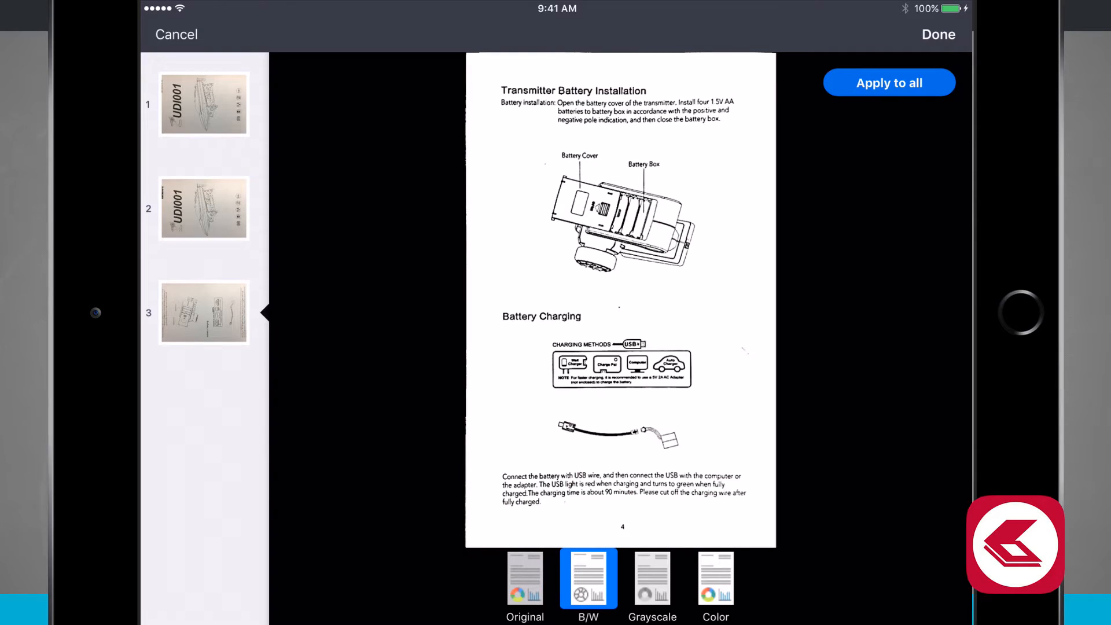
{"action": "left_click", "coordinate": [889, 82]}
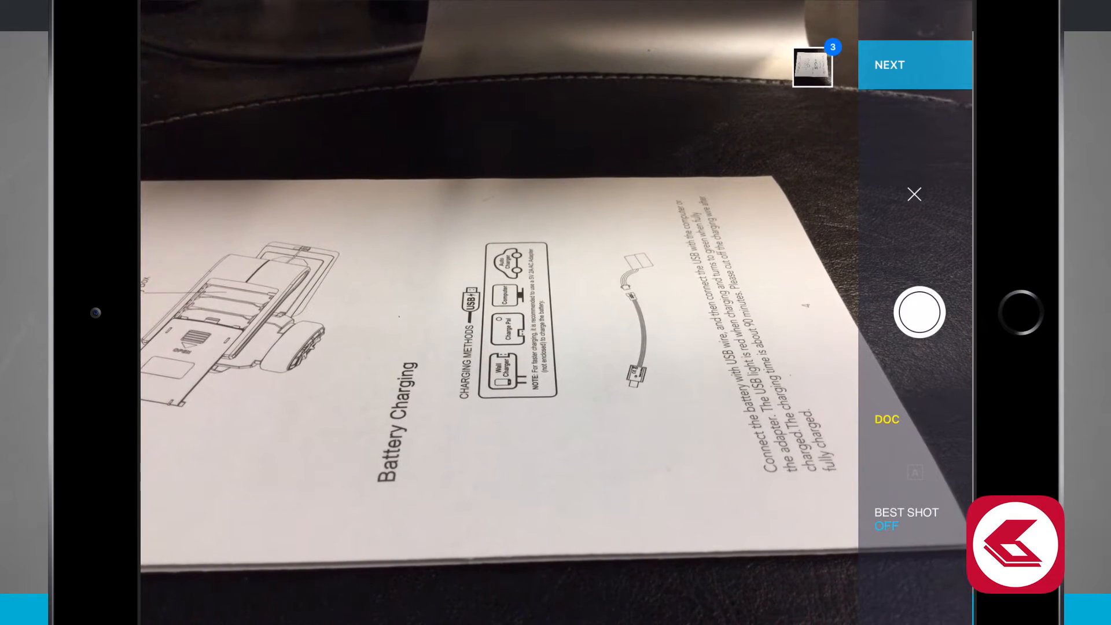
Continue from the camera back to the three captured pages in the editor
{"action": "left_click", "coordinate": [888, 65]}
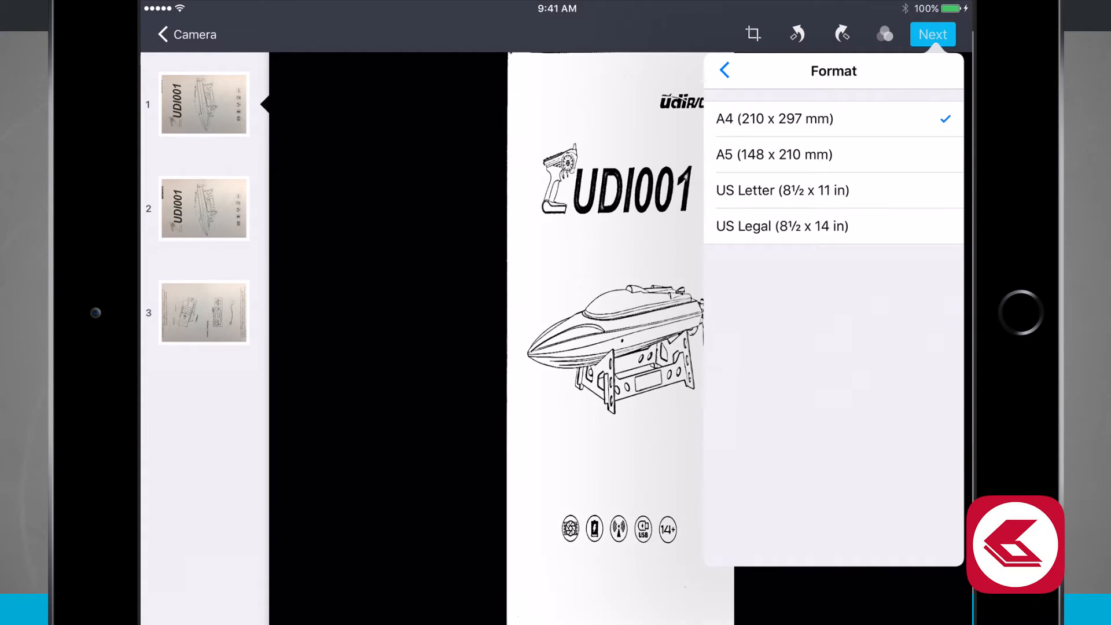
Return to Document properties and enter the new title 'Rc Manual'
{"action": "left_click", "coordinate": [724, 70]}
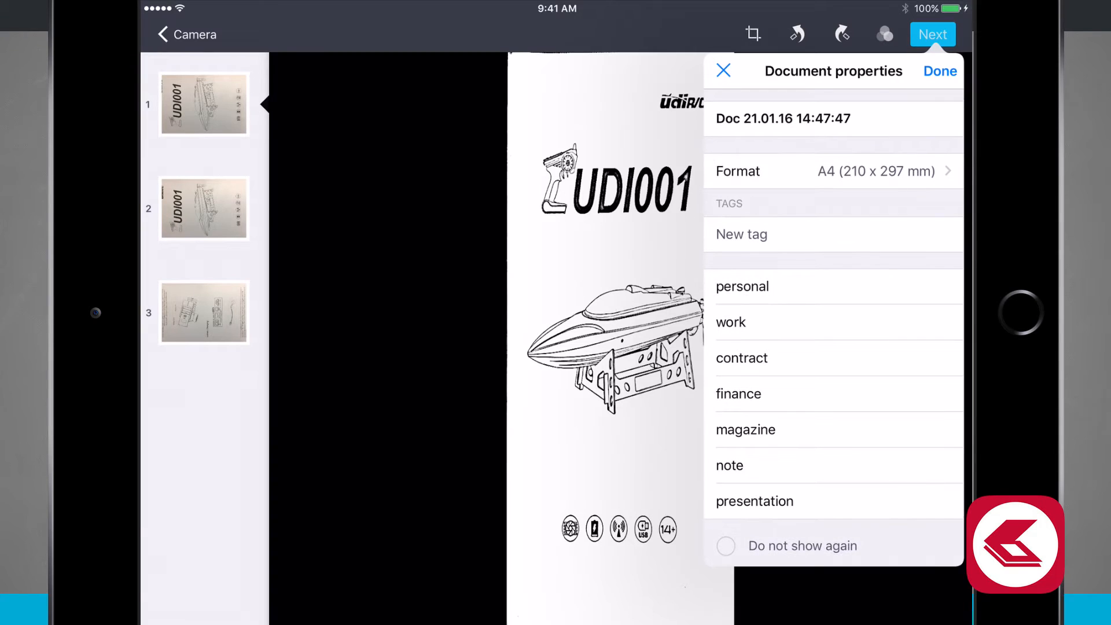
{"action": "left_click", "coordinate": [743, 286]}
{"action": "type", "text": "R"}
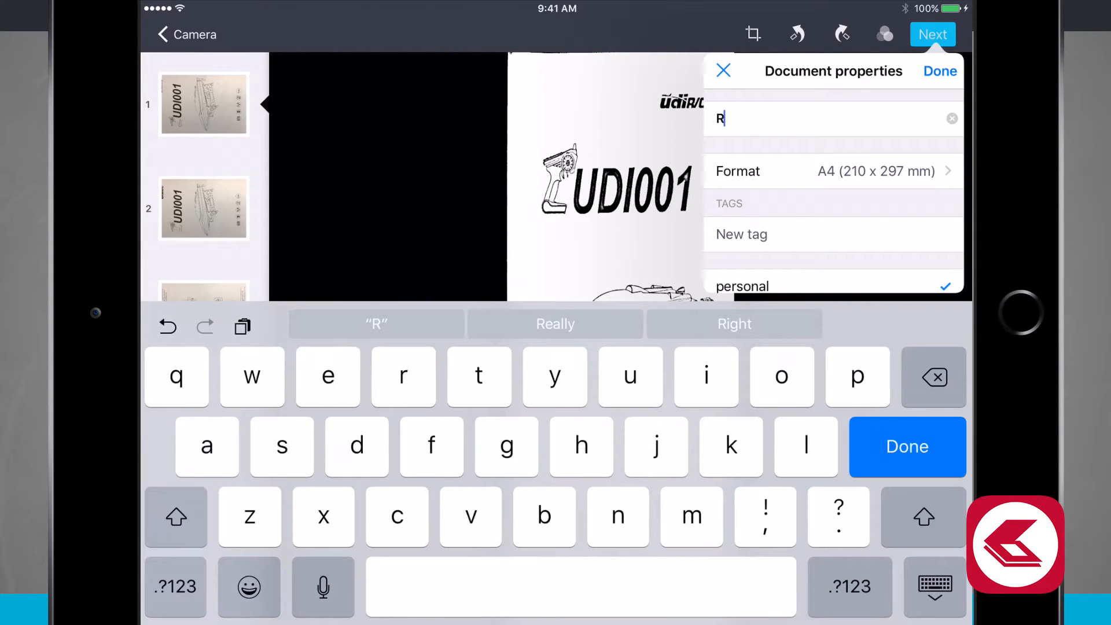
{"action": "type", "text": "c"}
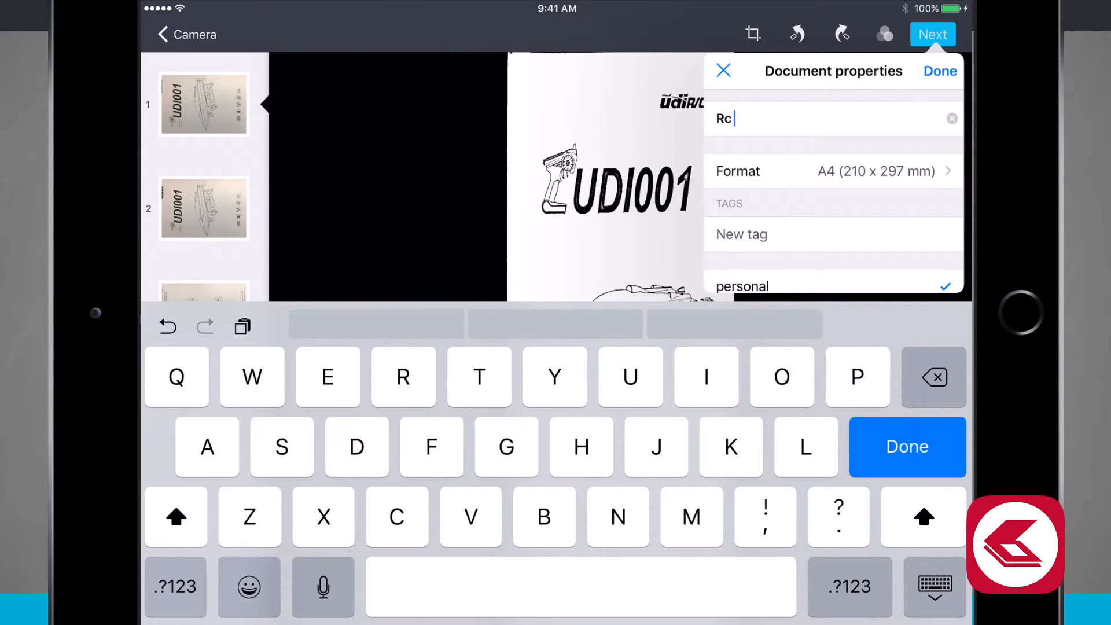
{"action": "type", "text": "Manu"}
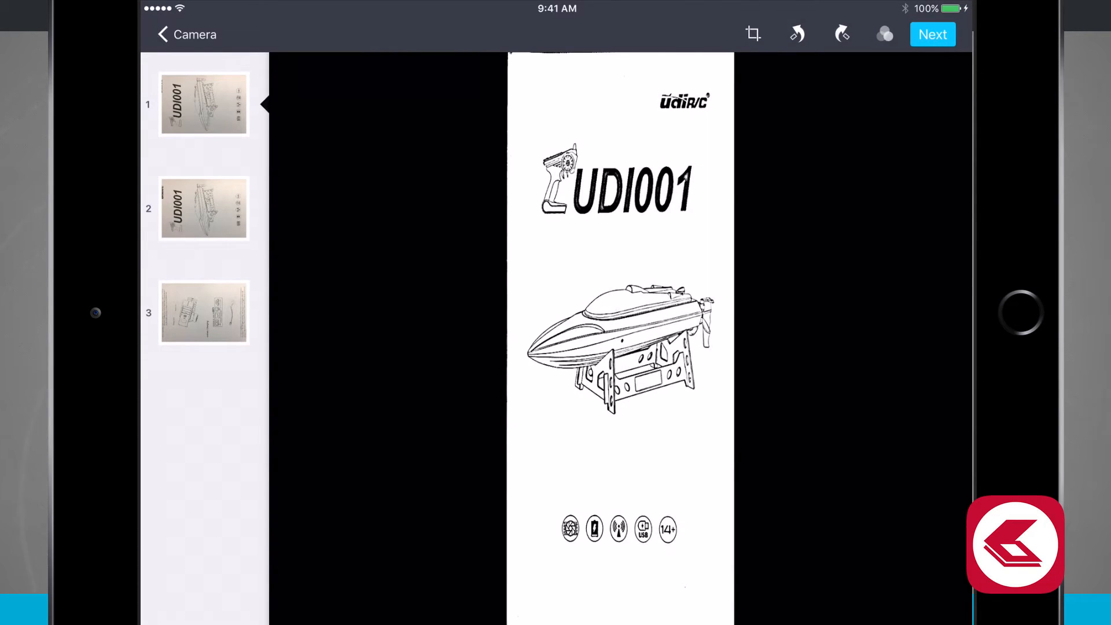
Save the scan, then preview Book, Duck's Nuts, Thomas Goetz and UDI001 Manual from the library
{"action": "left_click", "coordinate": [933, 33]}
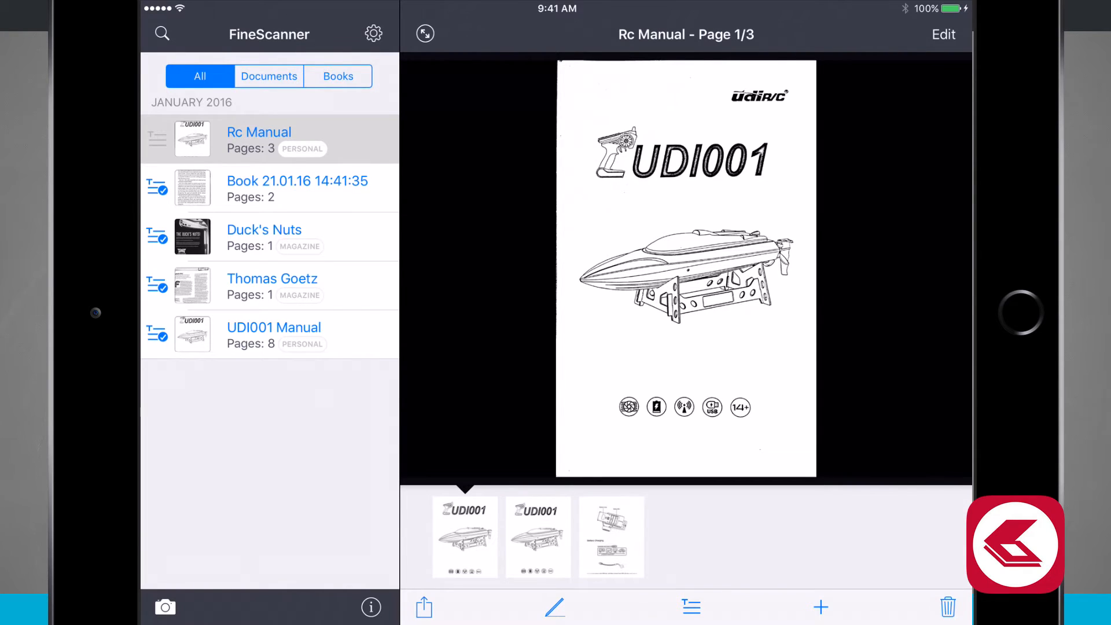
{"action": "left_click", "coordinate": [271, 285]}
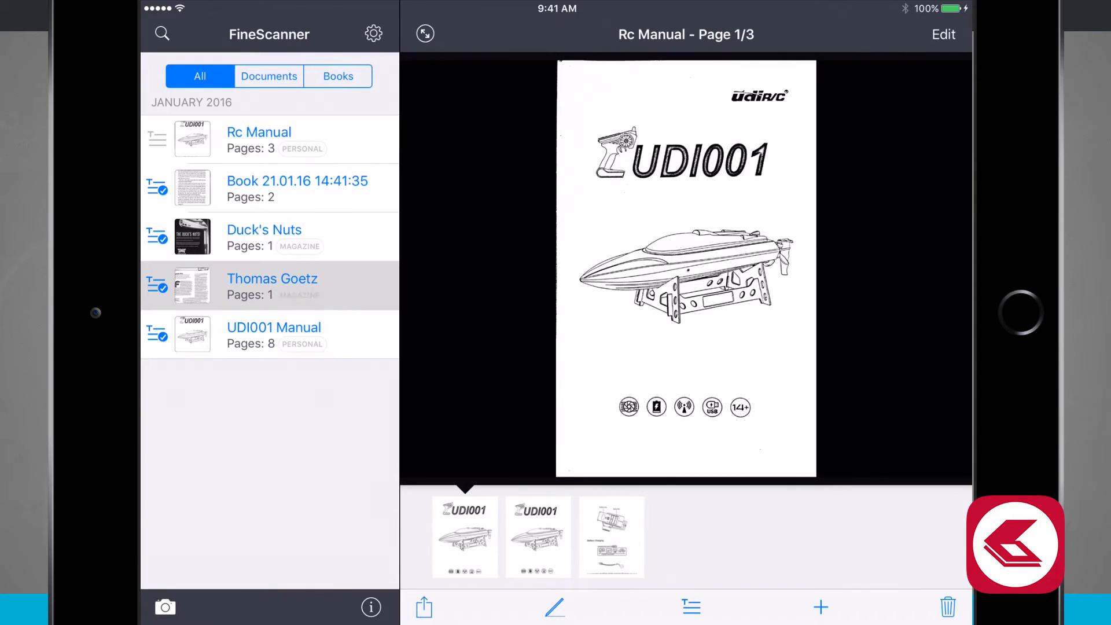
{"action": "left_click", "coordinate": [264, 237]}
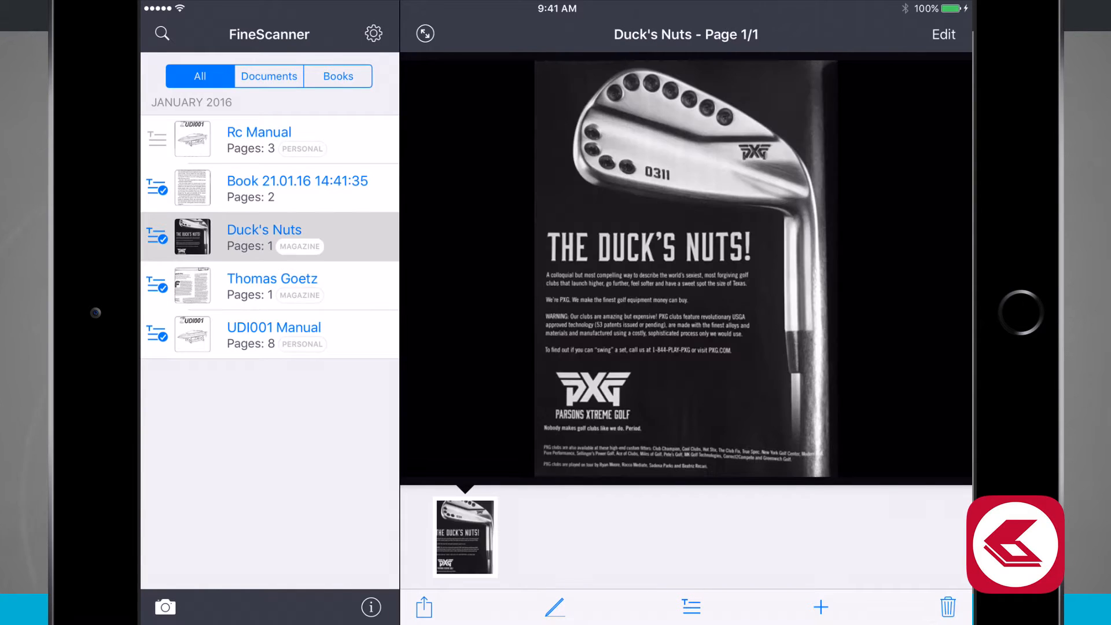
{"action": "left_click", "coordinate": [298, 188]}
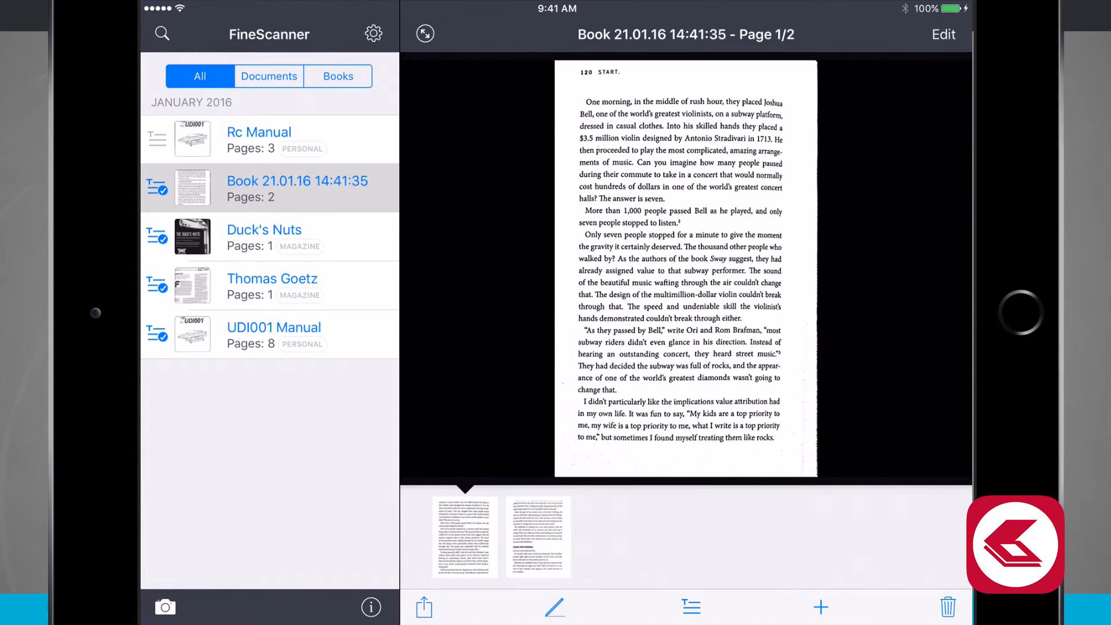
{"action": "left_click", "coordinate": [264, 237]}
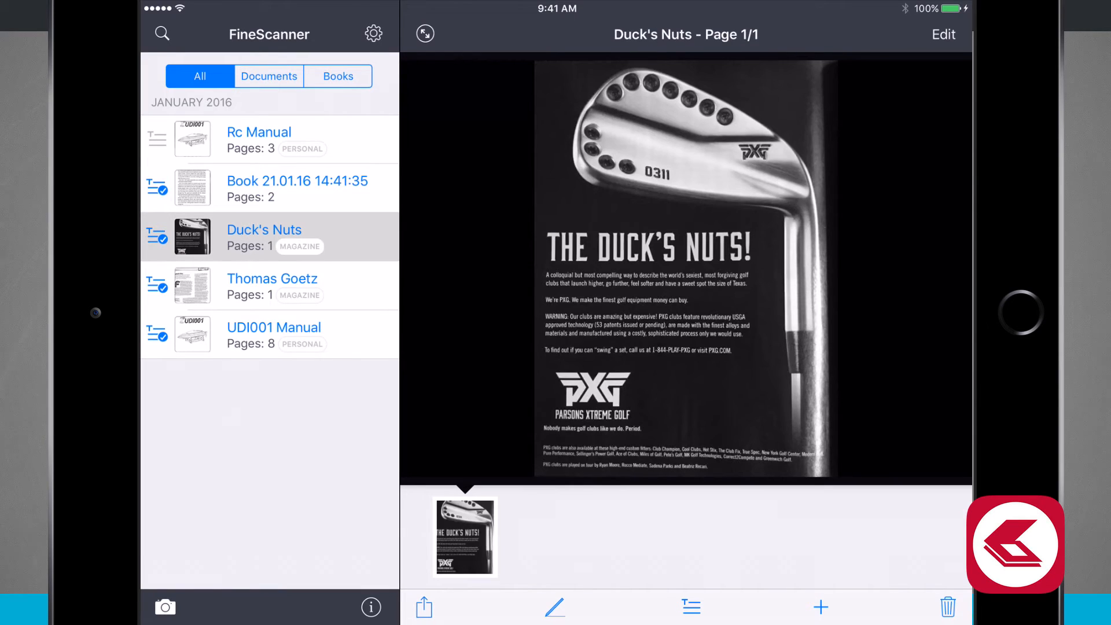
{"action": "left_click", "coordinate": [272, 279]}
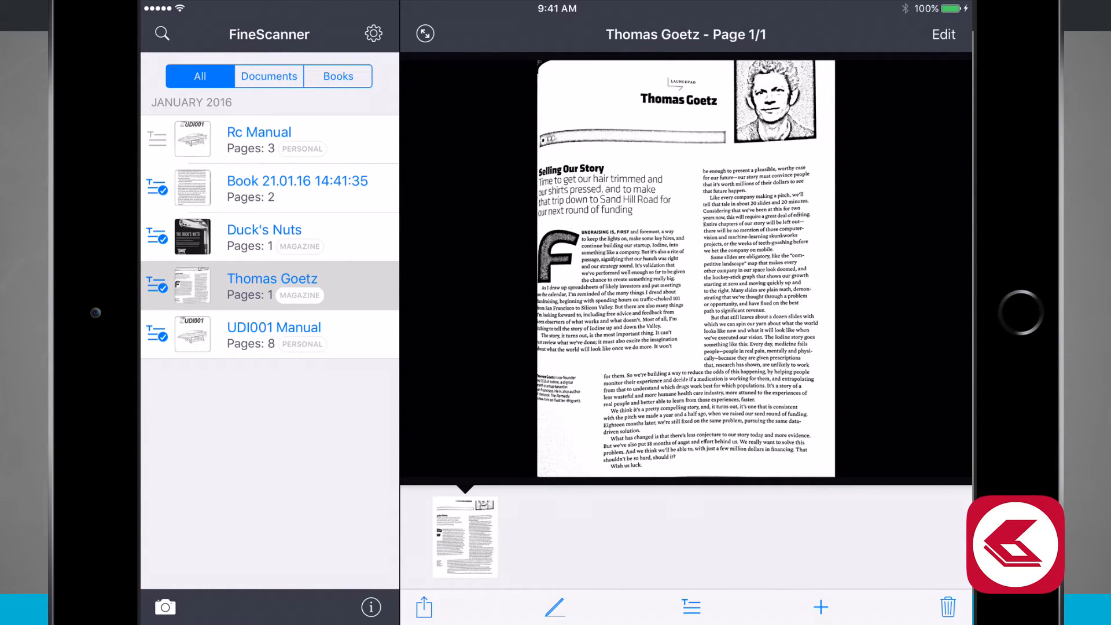
{"action": "left_click", "coordinate": [273, 334]}
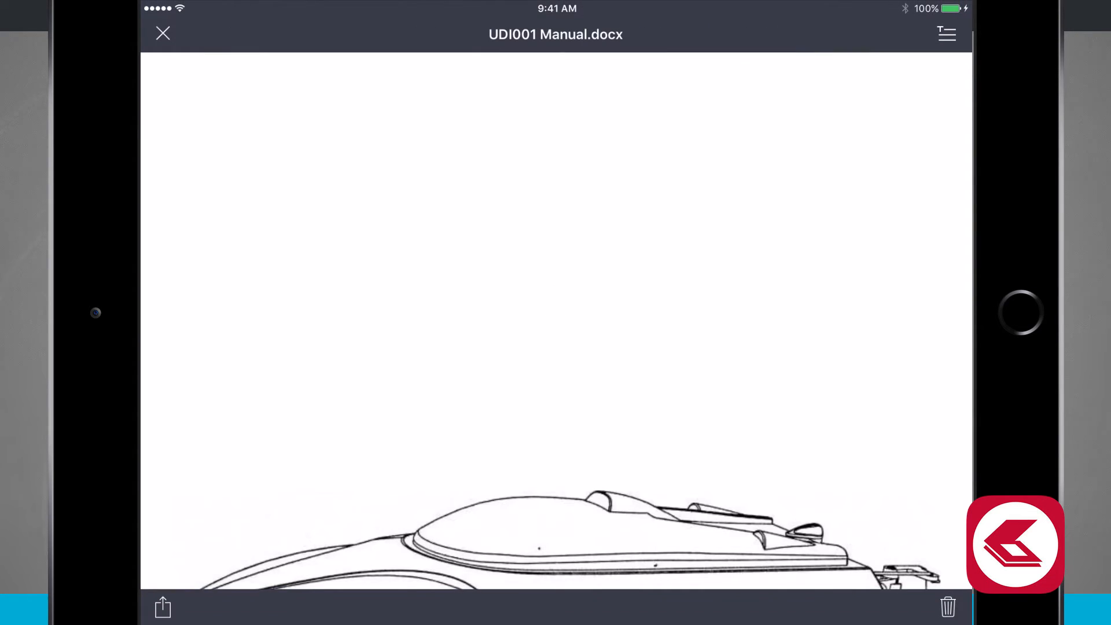
Scroll through the recognised UDI001 Manual.docx text and close the viewer
{"action": "scroll", "scroll_direction": "up", "scroll_amount": 3}
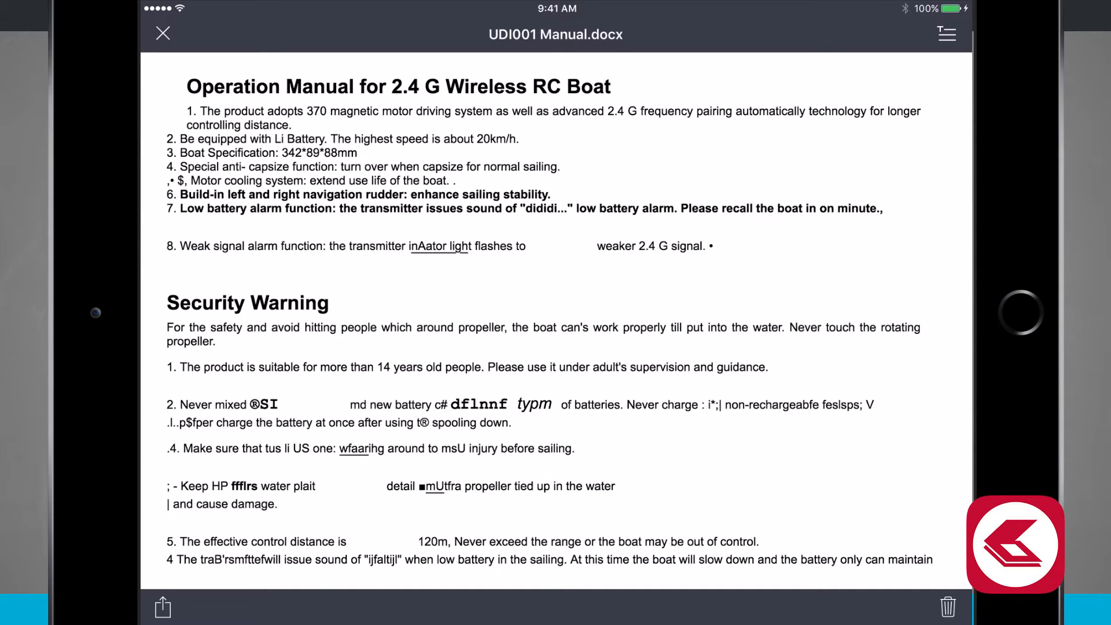
{"action": "left_click", "coordinate": [164, 34]}
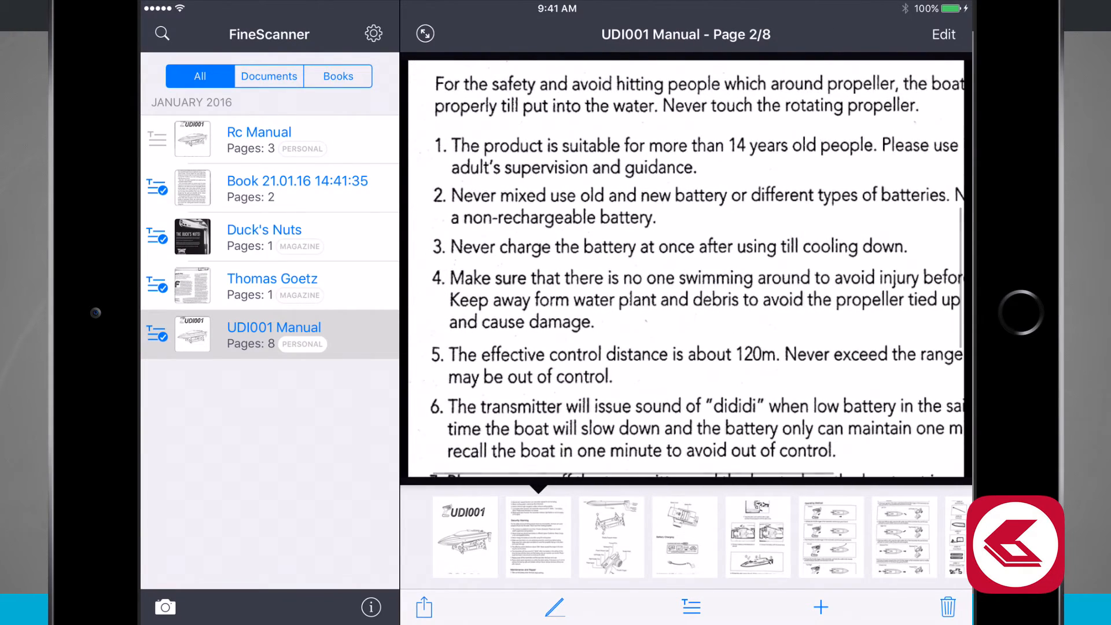
{"action": "scroll", "scroll_direction": "up", "scroll_amount": 3}
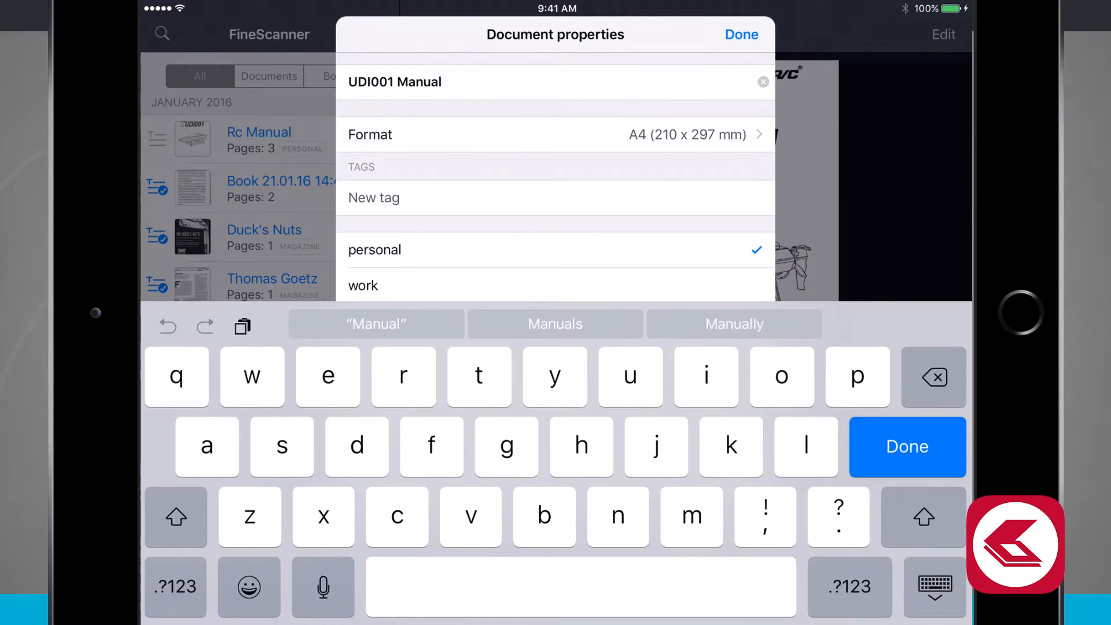
Reveal the tag list and confirm Document properties, keeping the personal tag
{"action": "left_click", "coordinate": [907, 447]}
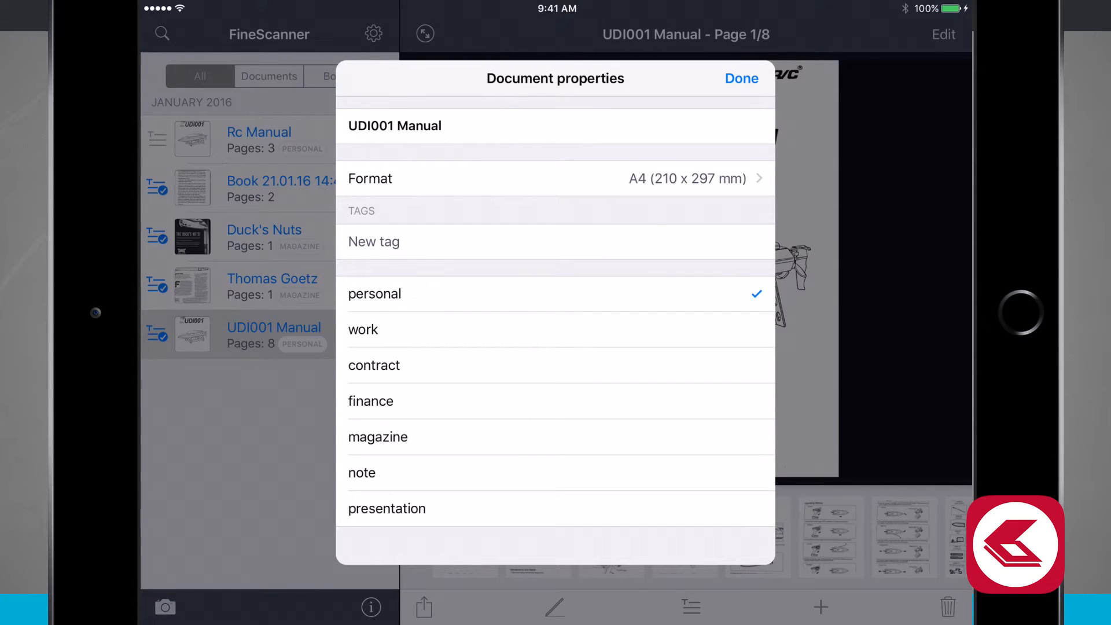
{"action": "left_click", "coordinate": [739, 78]}
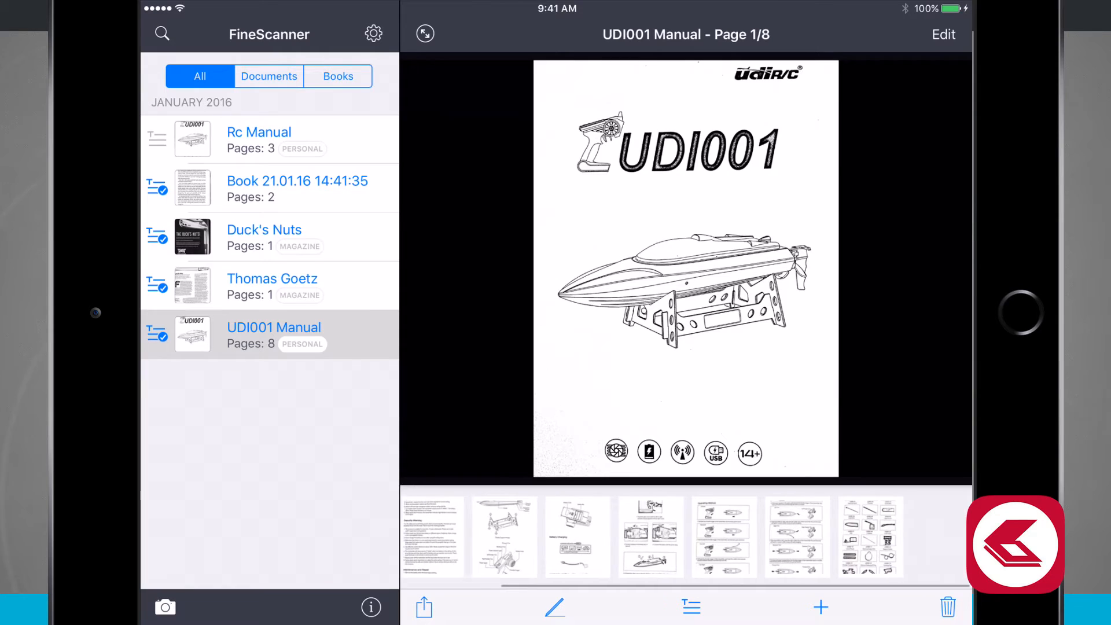
Enter Edit mode and move one diagram page one position later in the page strip
{"action": "scroll", "scroll_direction": "left", "scroll_amount": 3}
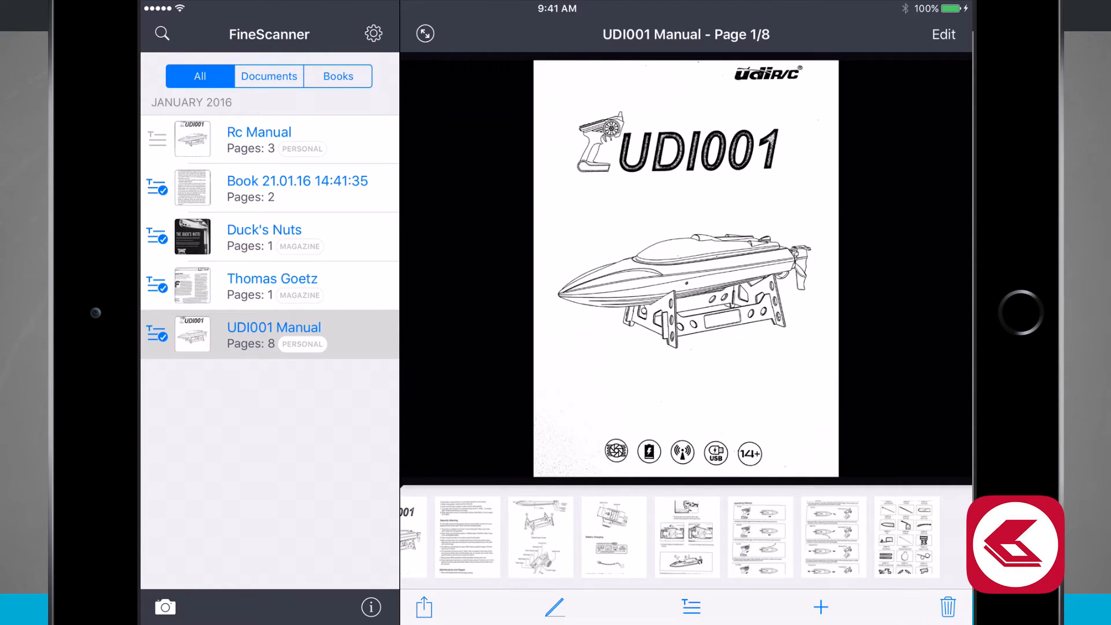
{"action": "left_click", "coordinate": [819, 607]}
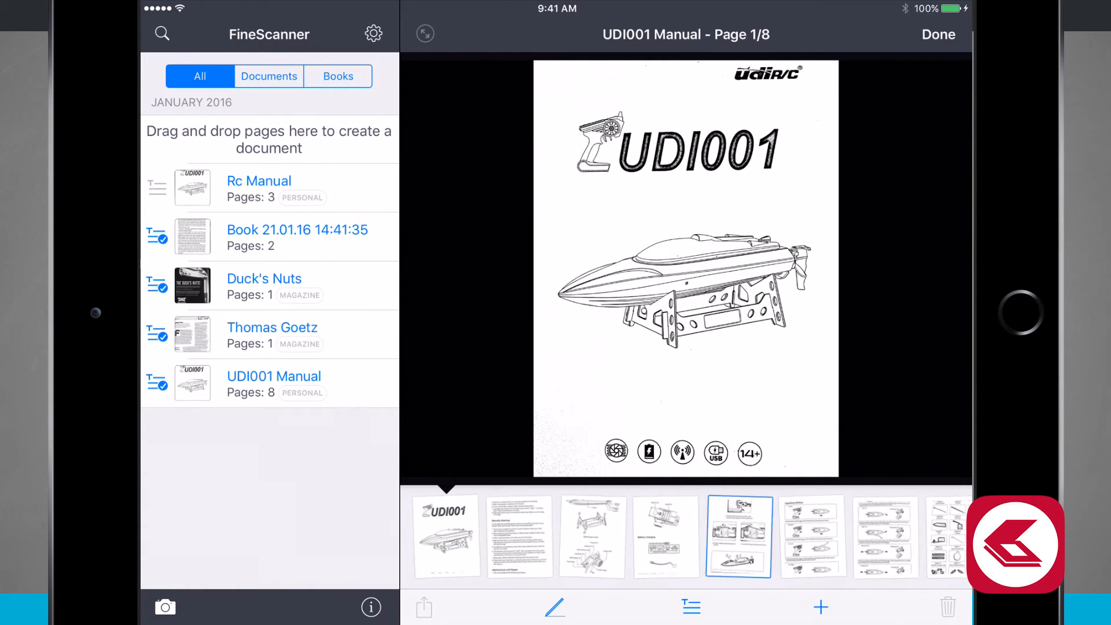
{"action": "left_click", "coordinate": [817, 536]}
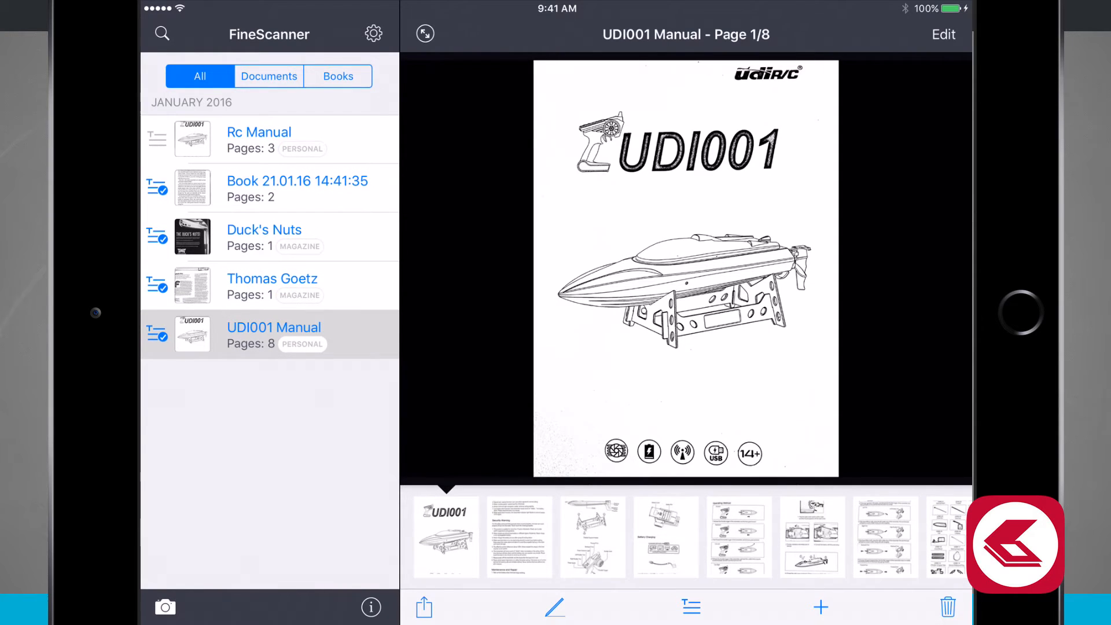
View the three-page Rc Manual, then launch the camera in document mode for a new scan
{"action": "left_click", "coordinate": [259, 139]}
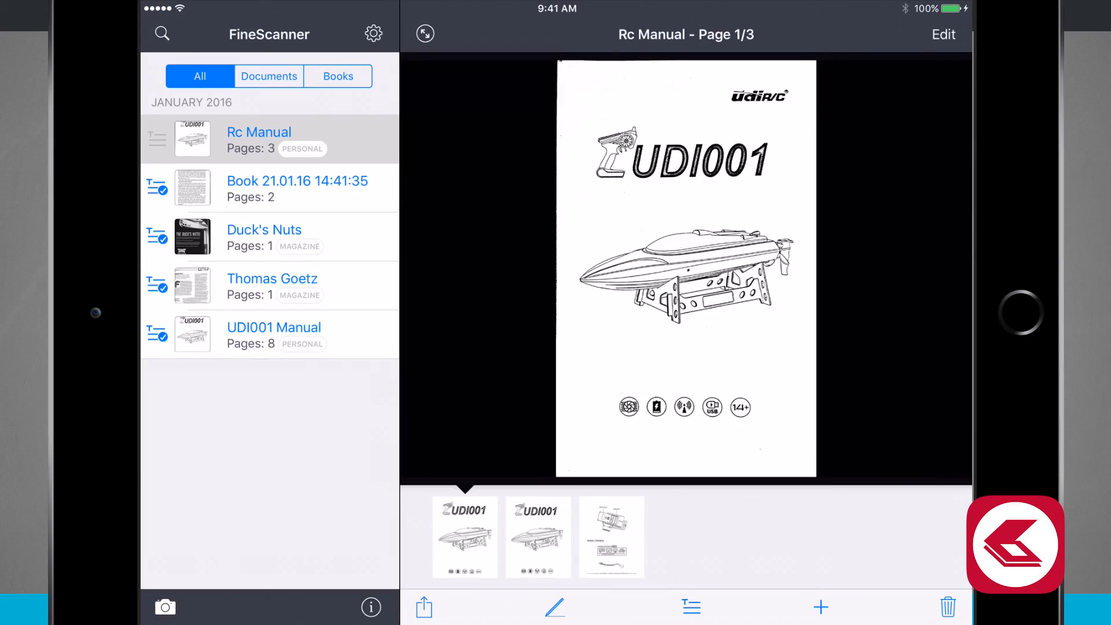
{"action": "left_click", "coordinate": [164, 608]}
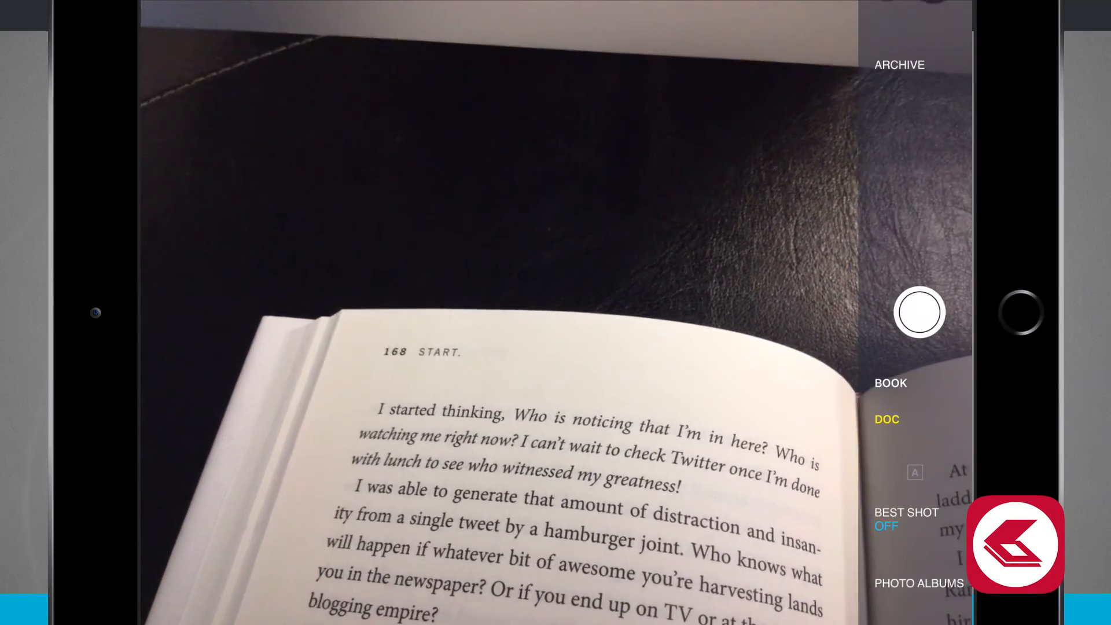
Shoot the open book spread in BOOK mode and send it to BookScan to split into two pages
{"action": "left_click", "coordinate": [891, 383]}
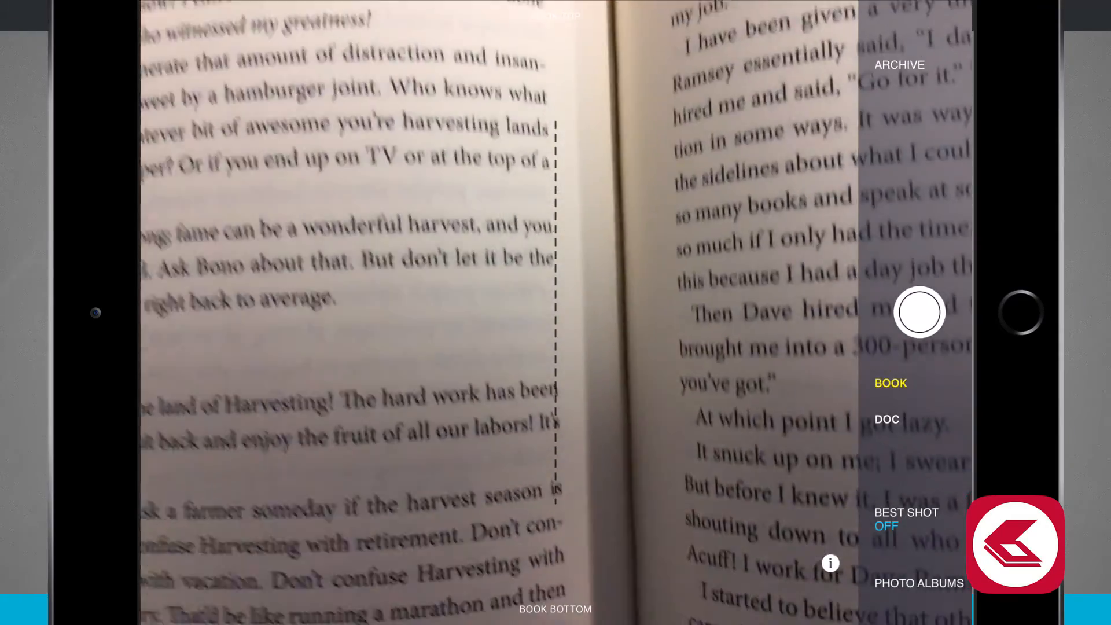
{"action": "left_click", "coordinate": [920, 313]}
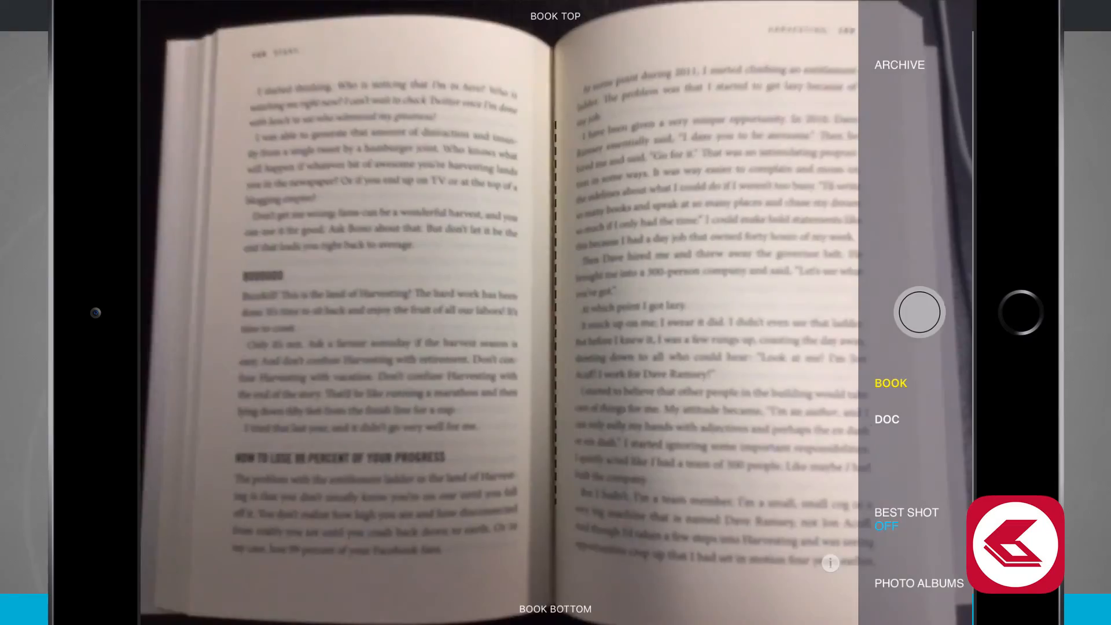
{"action": "left_click", "coordinate": [920, 311]}
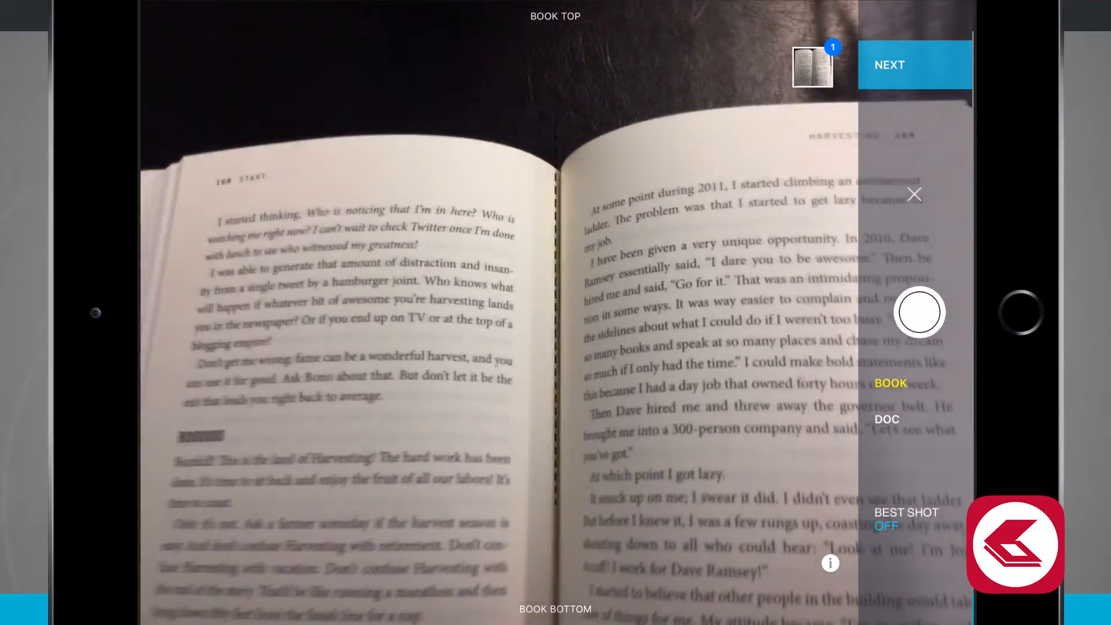
{"action": "left_click", "coordinate": [920, 311]}
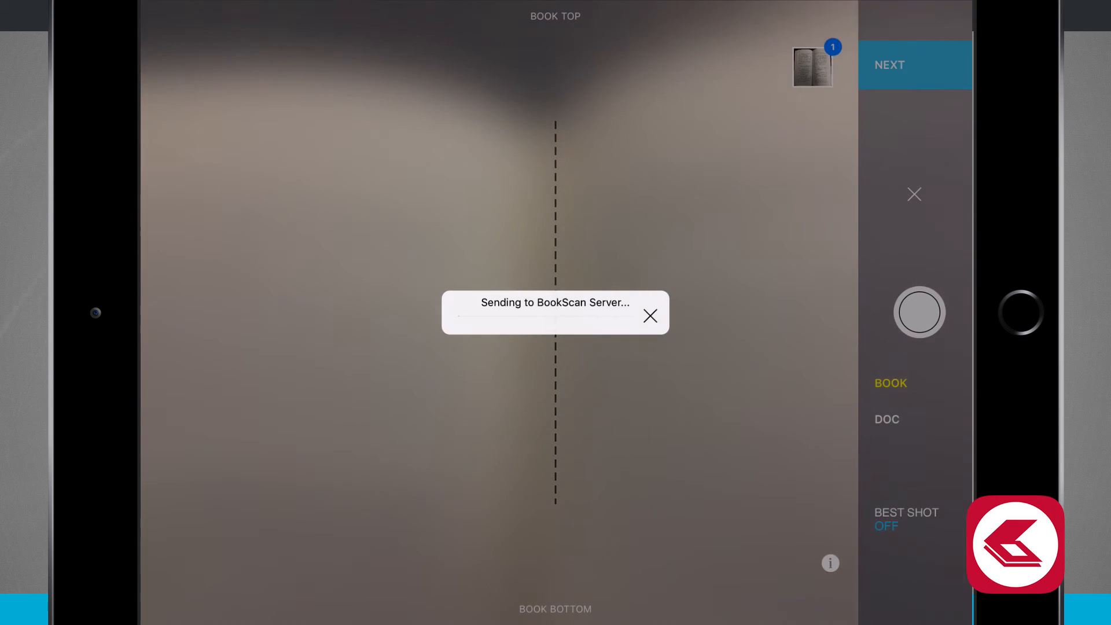
{"action": "left_click", "coordinate": [914, 65]}
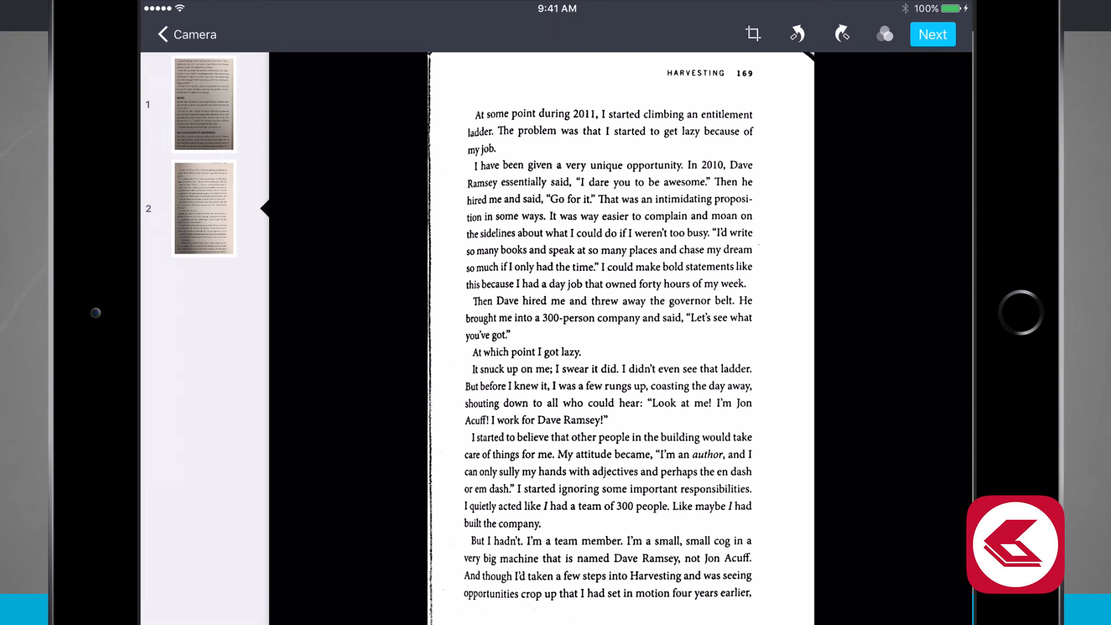
Turn both split book pages black-and-white with the B/W filter
{"action": "left_click", "coordinate": [884, 33]}
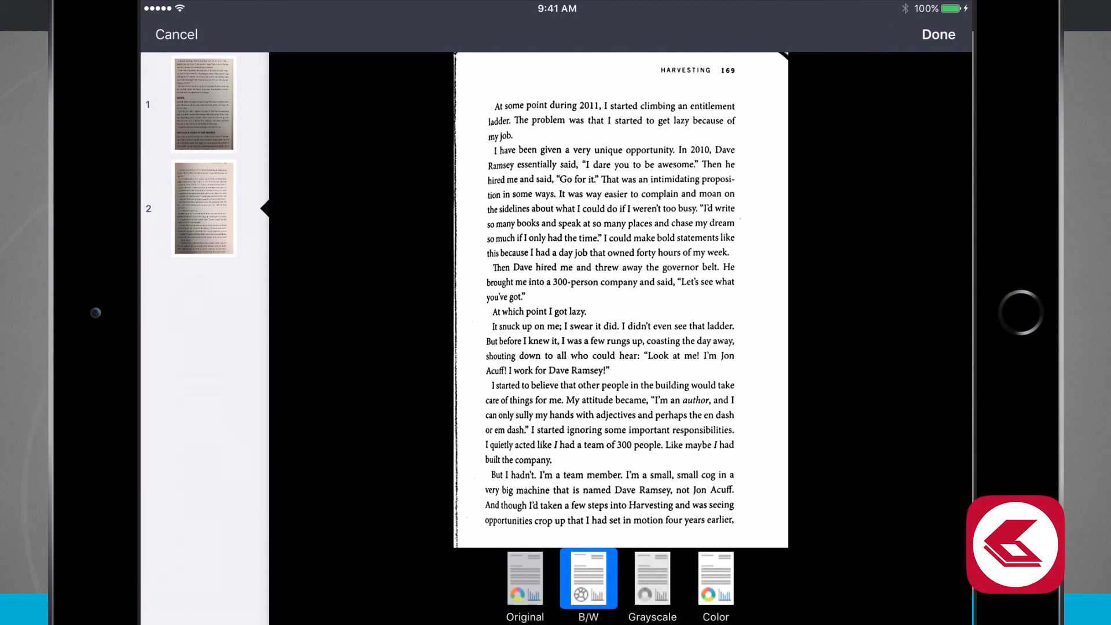
{"action": "left_click", "coordinate": [939, 33]}
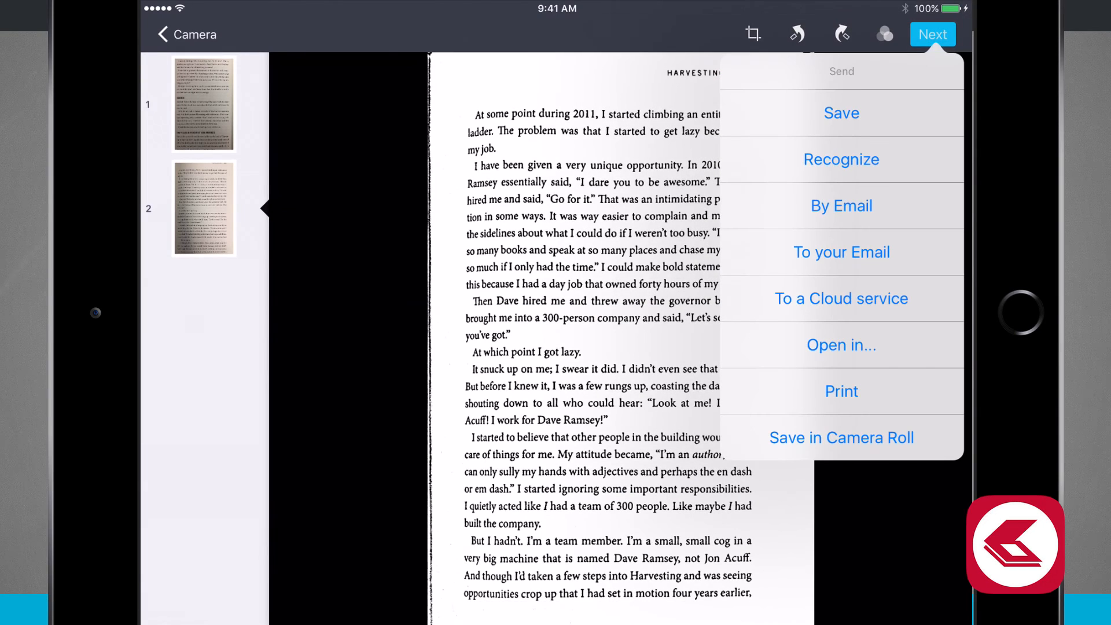
Recognize the two pages in English as a Searchable PDF and start the OCR upload
{"action": "left_click", "coordinate": [841, 159]}
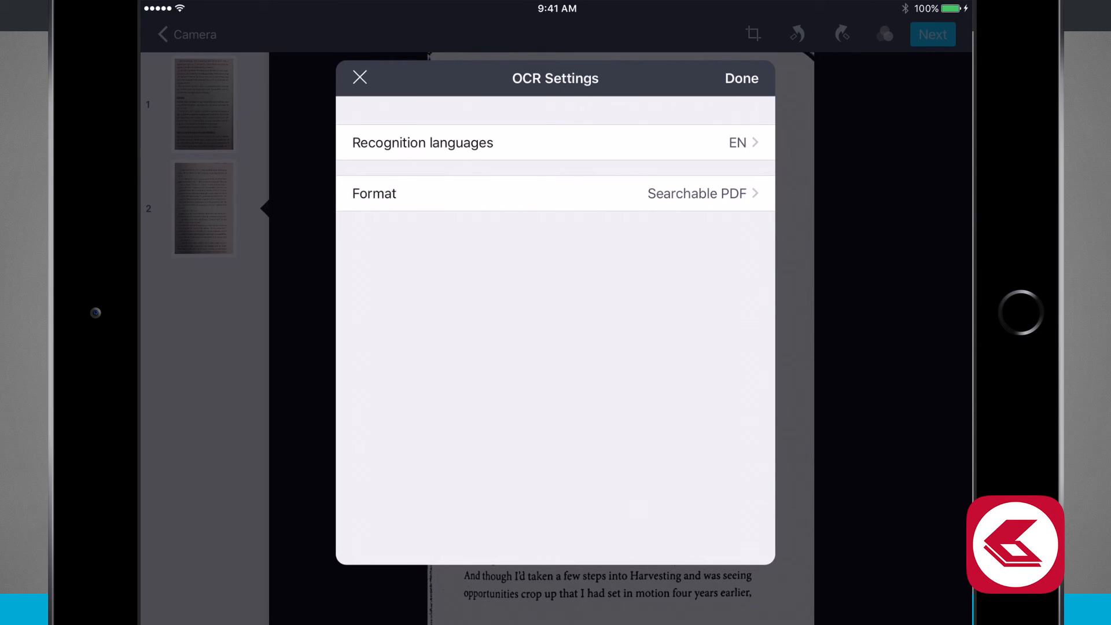
{"action": "left_click", "coordinate": [555, 193]}
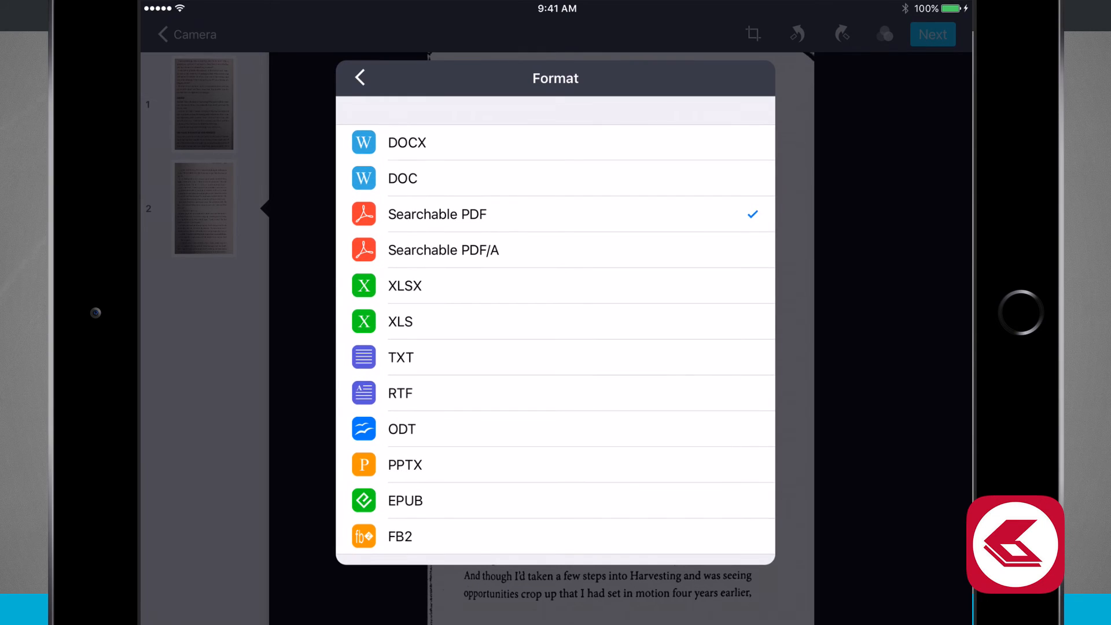
{"action": "left_click", "coordinate": [359, 77]}
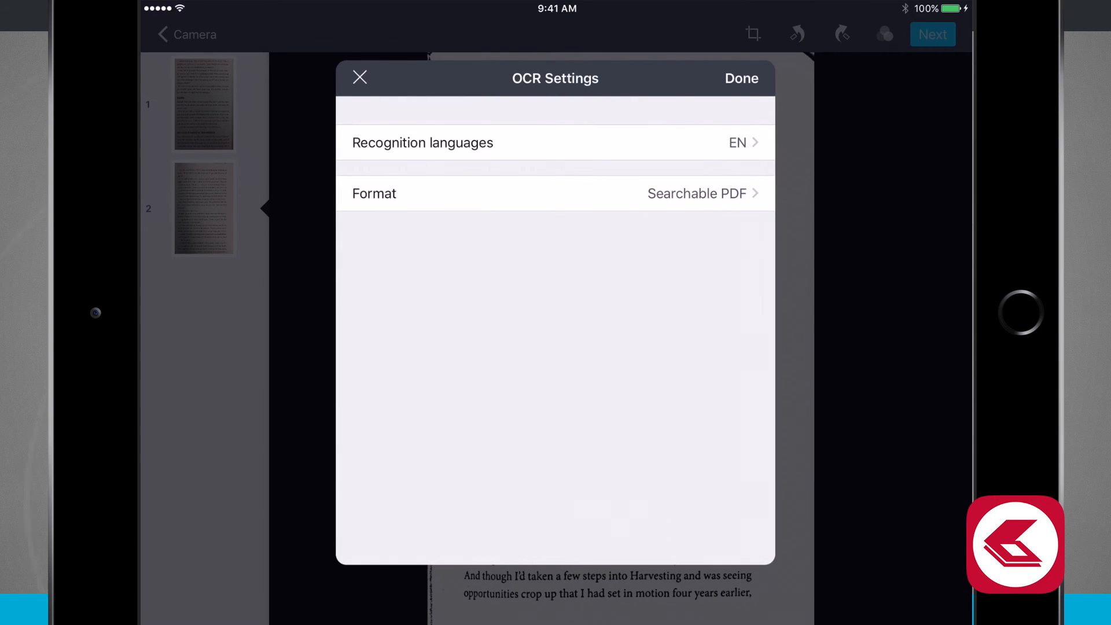
{"action": "left_click", "coordinate": [741, 78]}
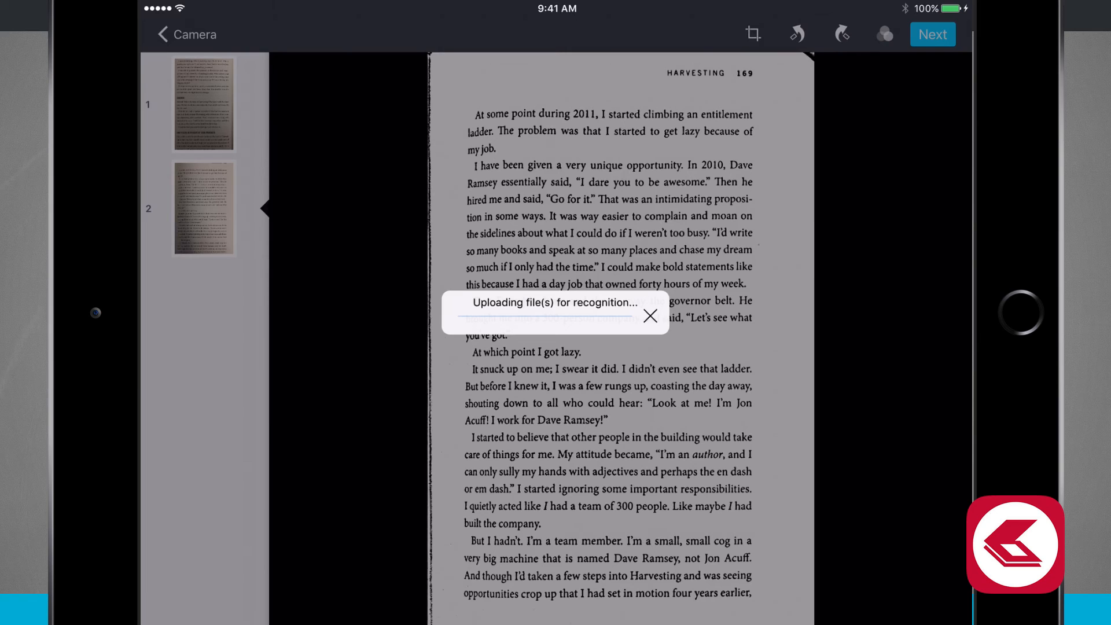
{"action": "left_click", "coordinate": [649, 316]}
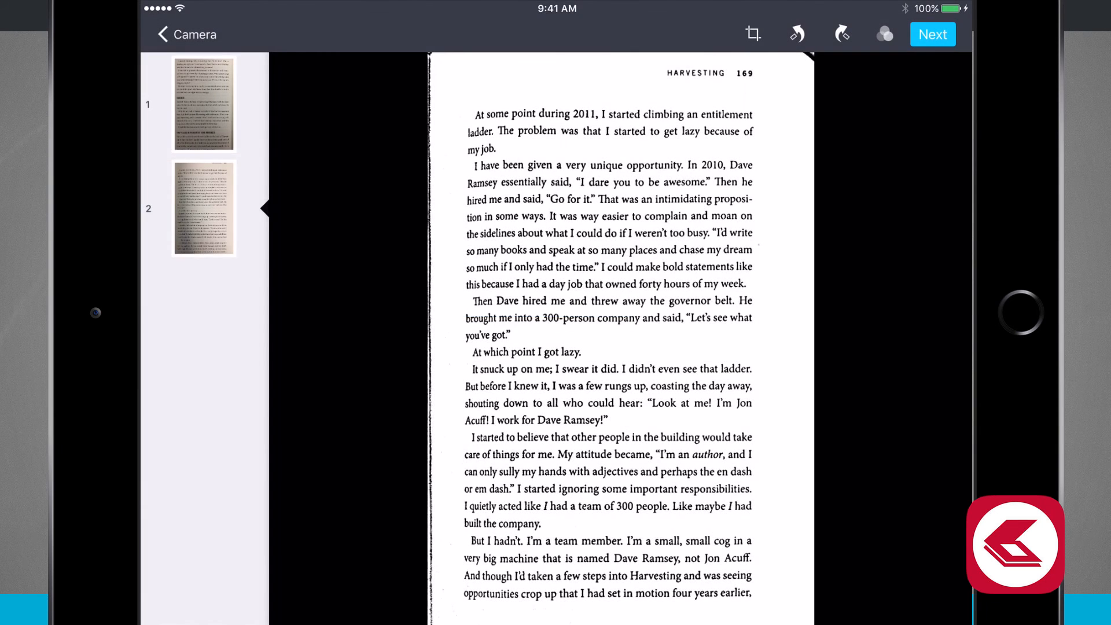